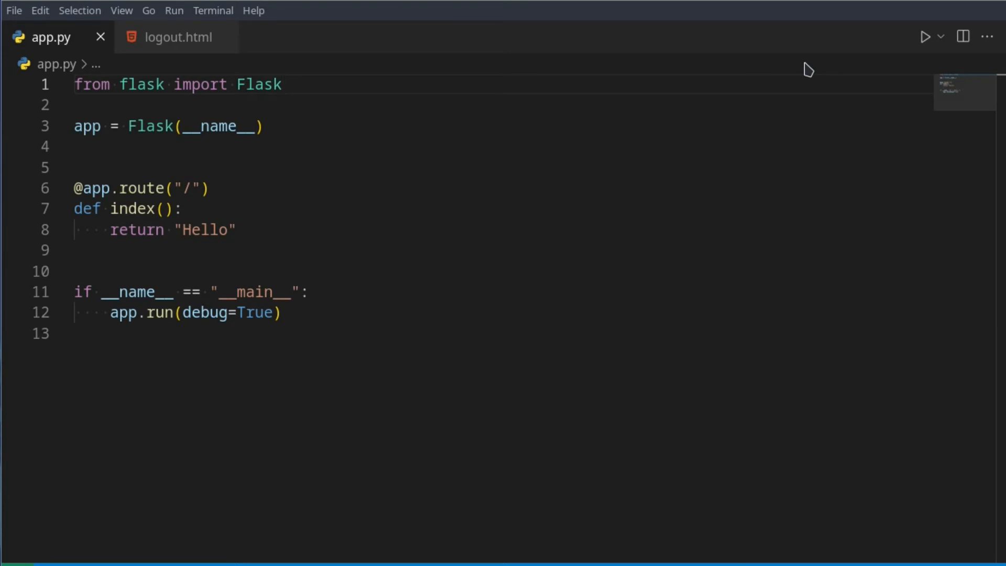
- Create a new file named 404.html in the project's templates folder
left_click(282, 84)
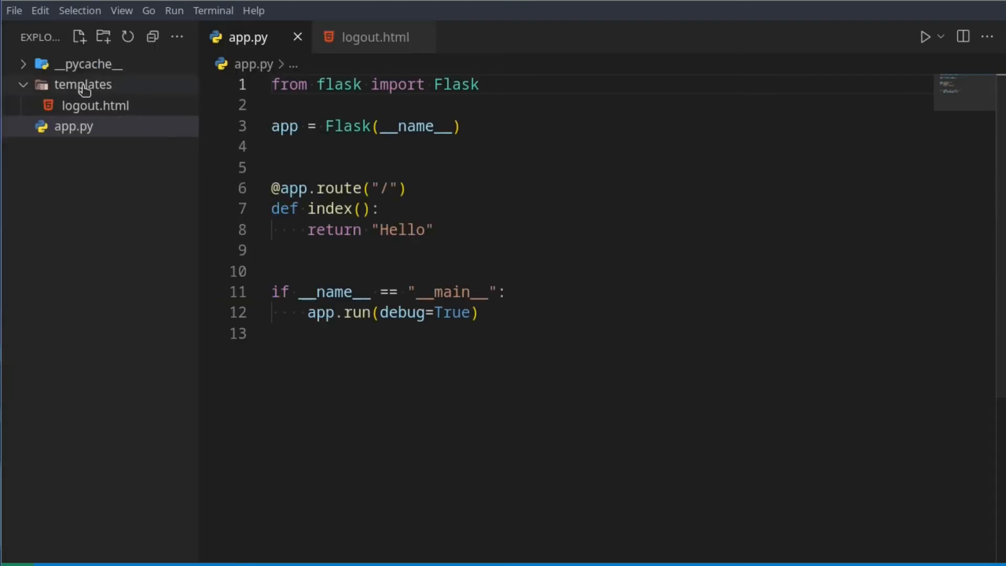
left_click(79, 36)
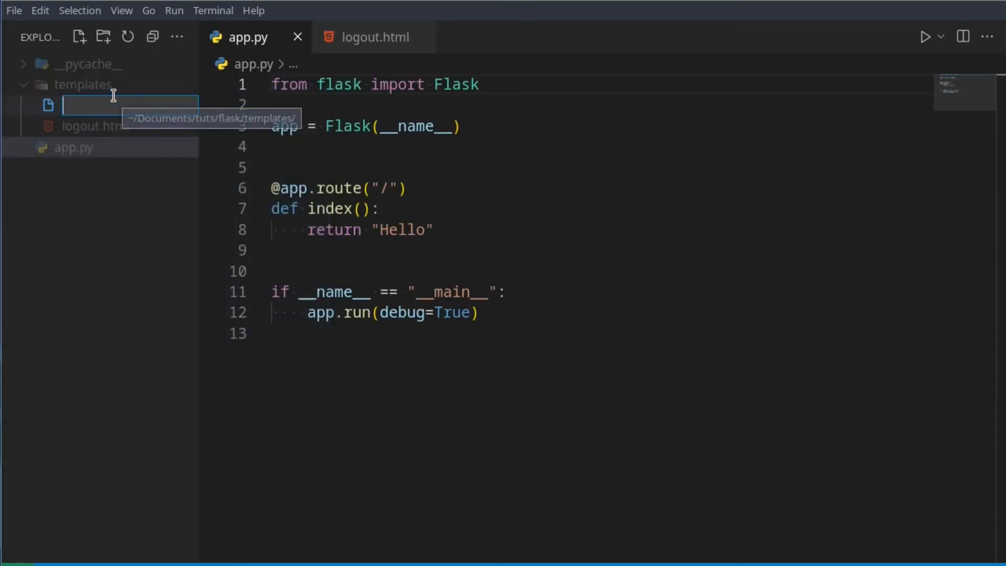
type("404.h")
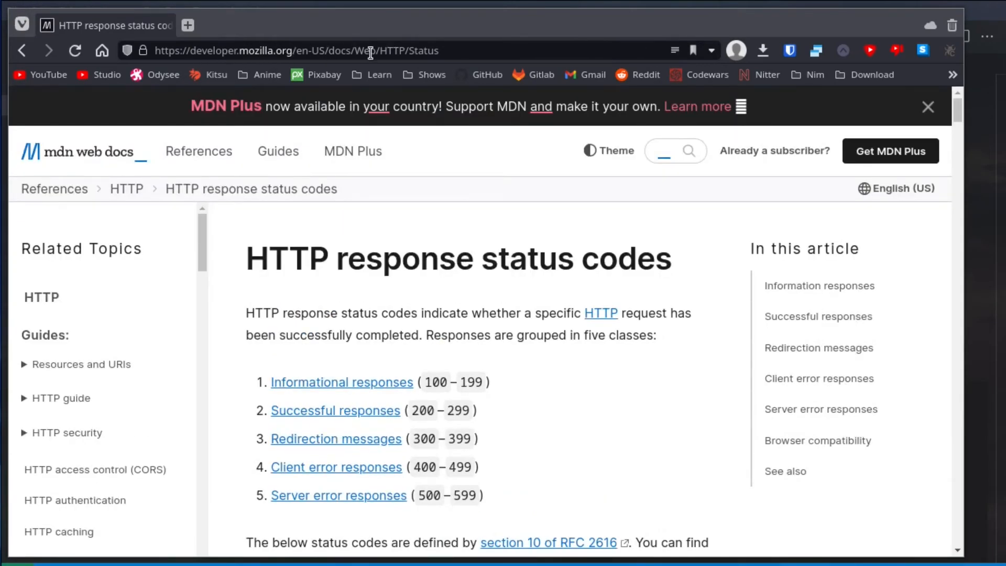
mouse_move(548, 294)
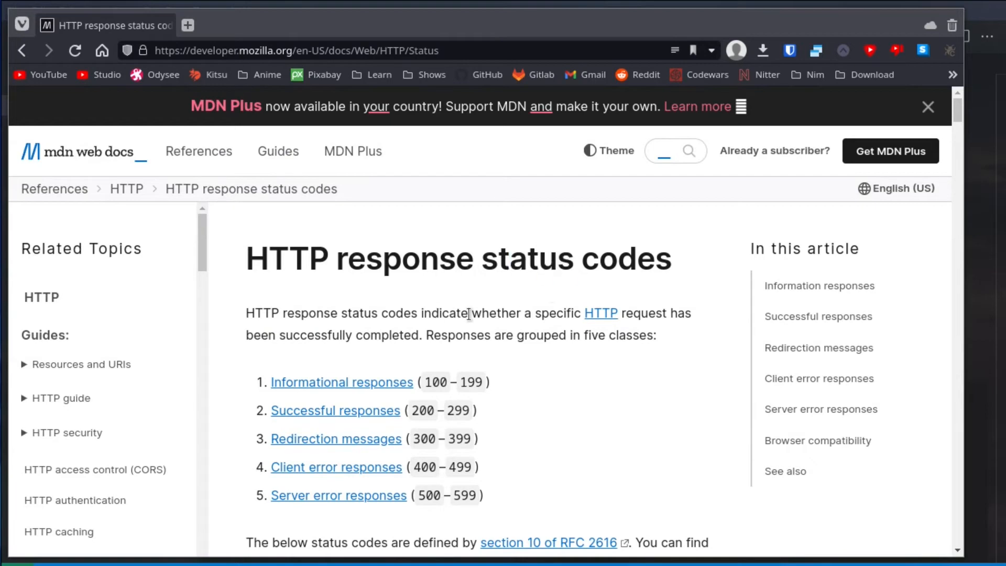
- Scroll MDN's status codes page to the client error entries for 403 and 404
scroll("down", 3)
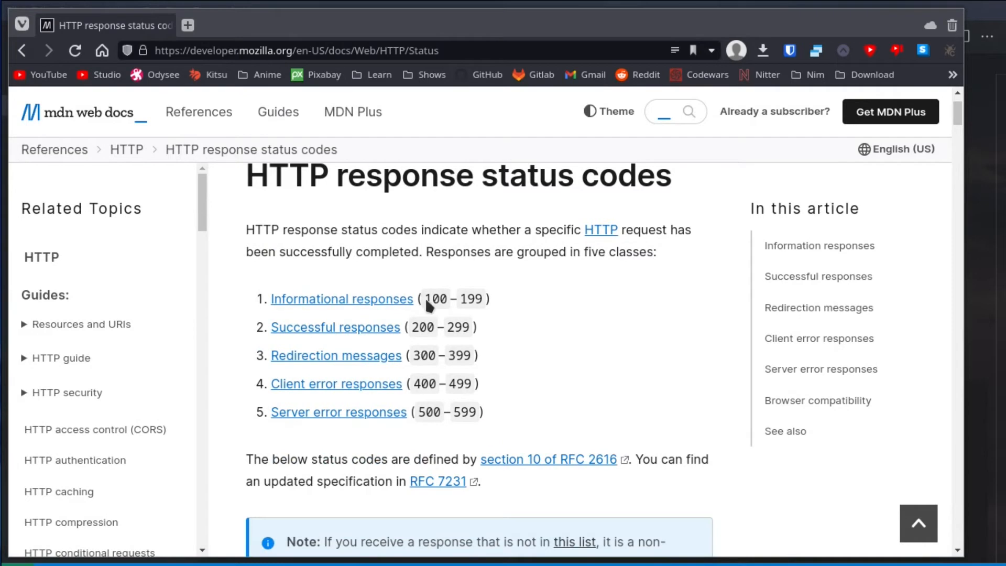
mouse_move(452, 360)
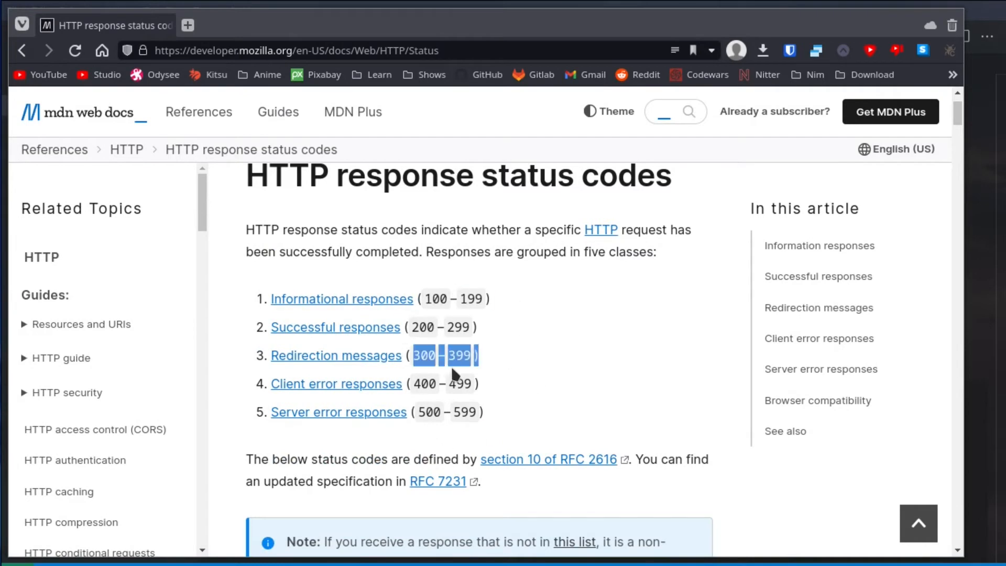
mouse_move(509, 385)
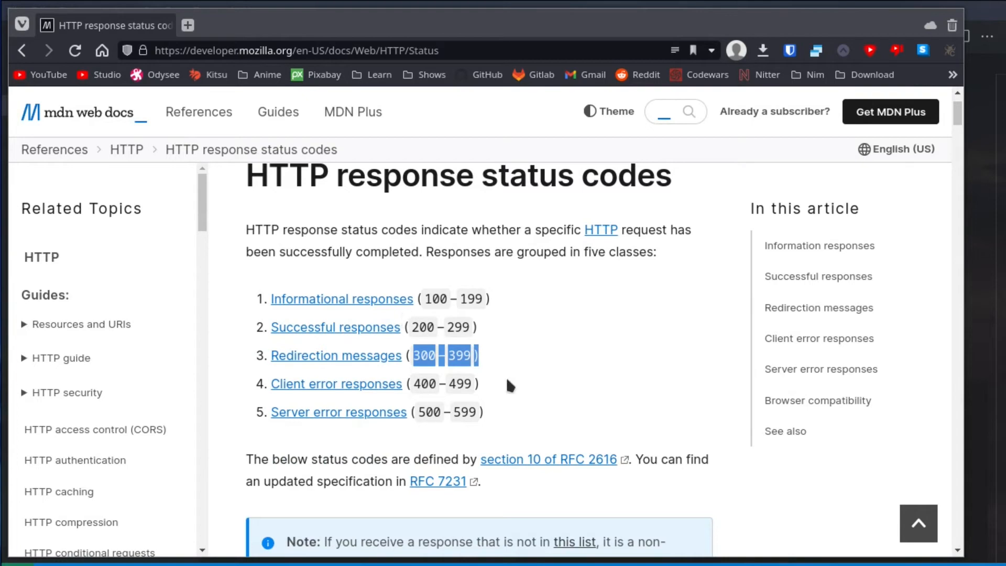
mouse_move(380, 327)
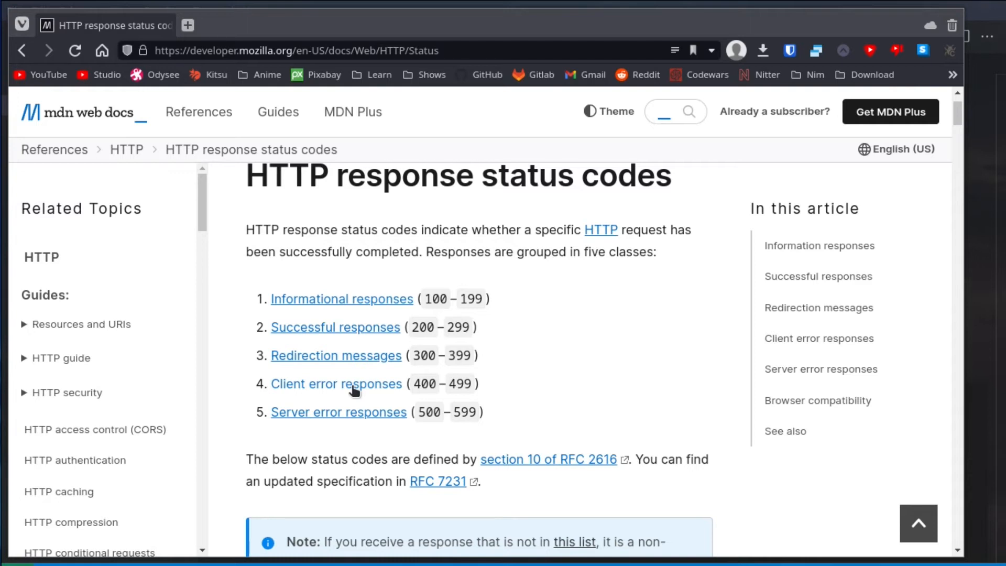
left_click(335, 383)
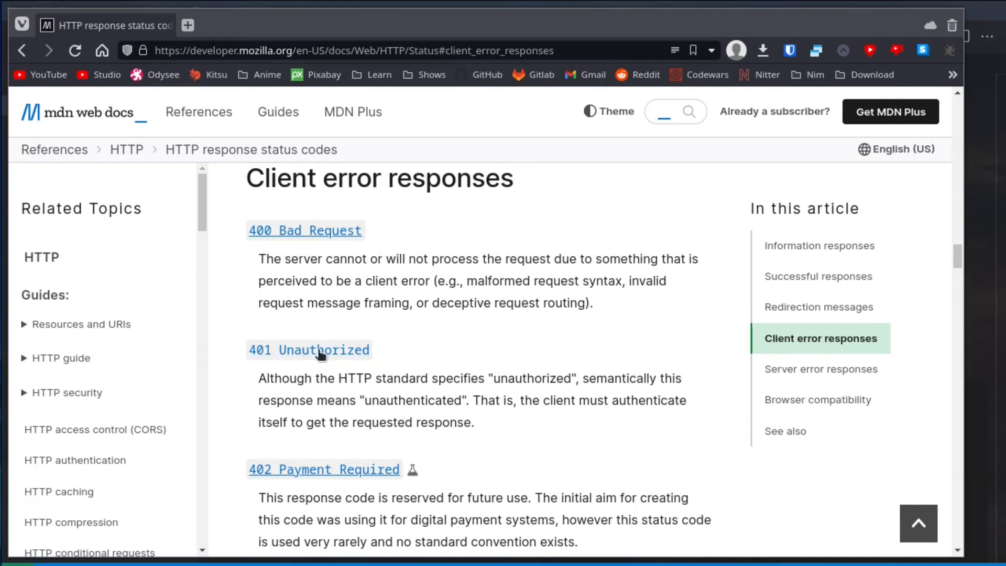
scroll("down", 3)
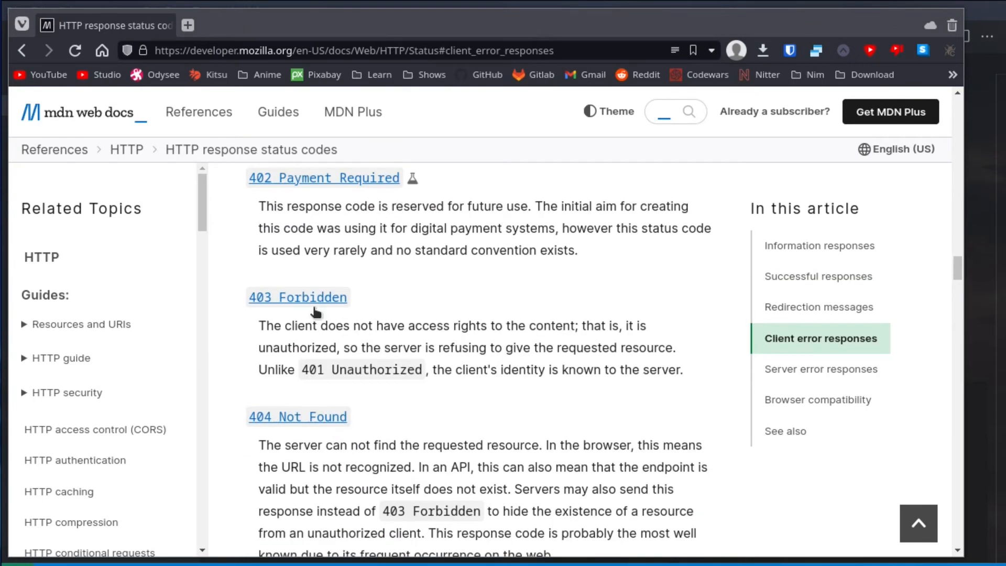
mouse_move(328, 418)
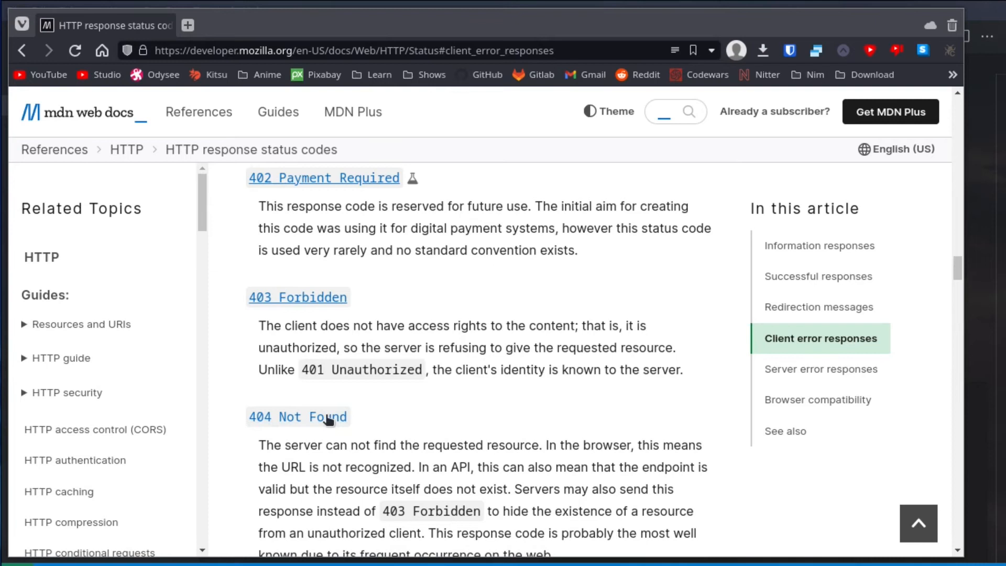
scroll("down", 3)
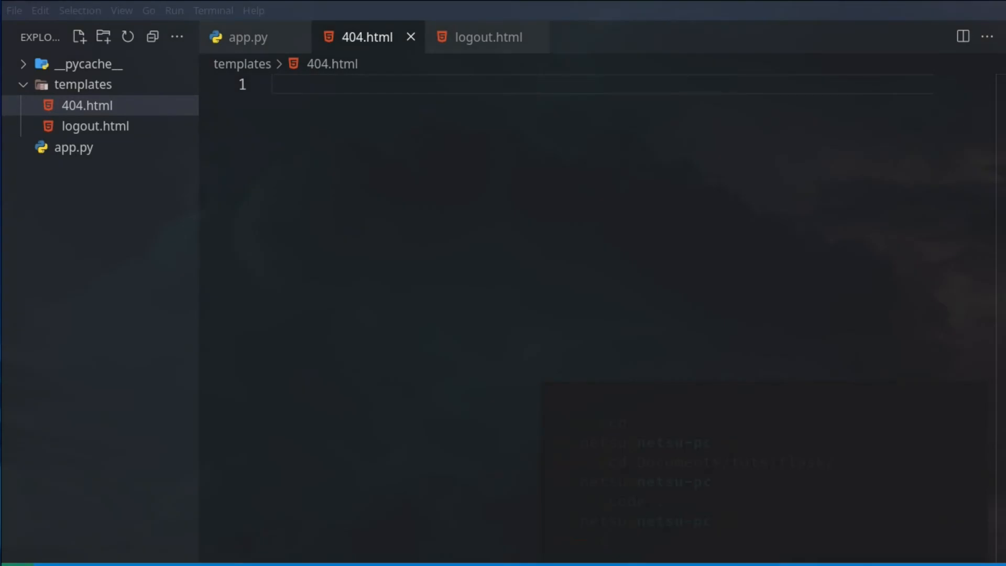
- Fill 404.html from the HTML5 template with a 'page not found' heading and title 'Not Found UwU'
type("htm")
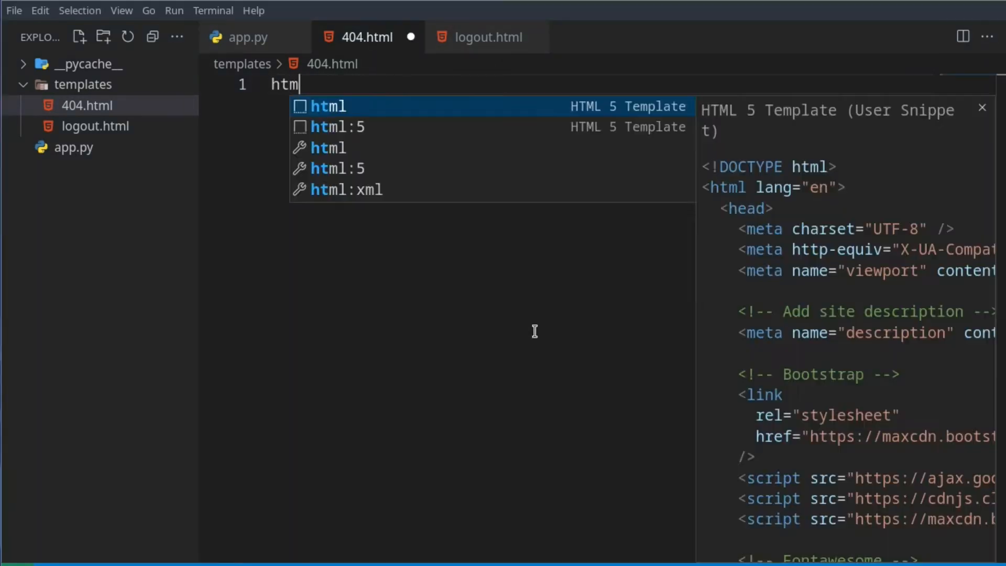
key("Enter")
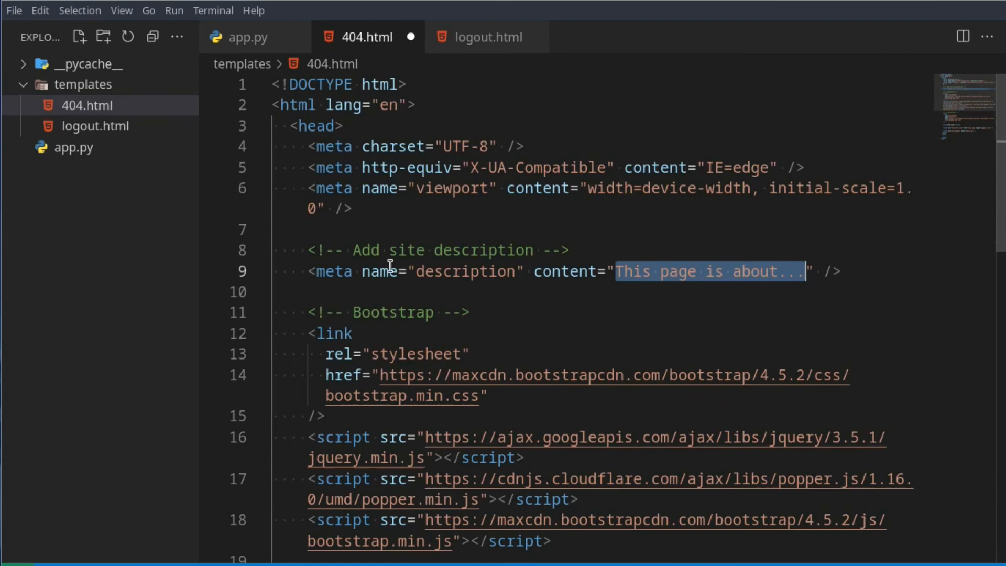
scroll("down", 3)
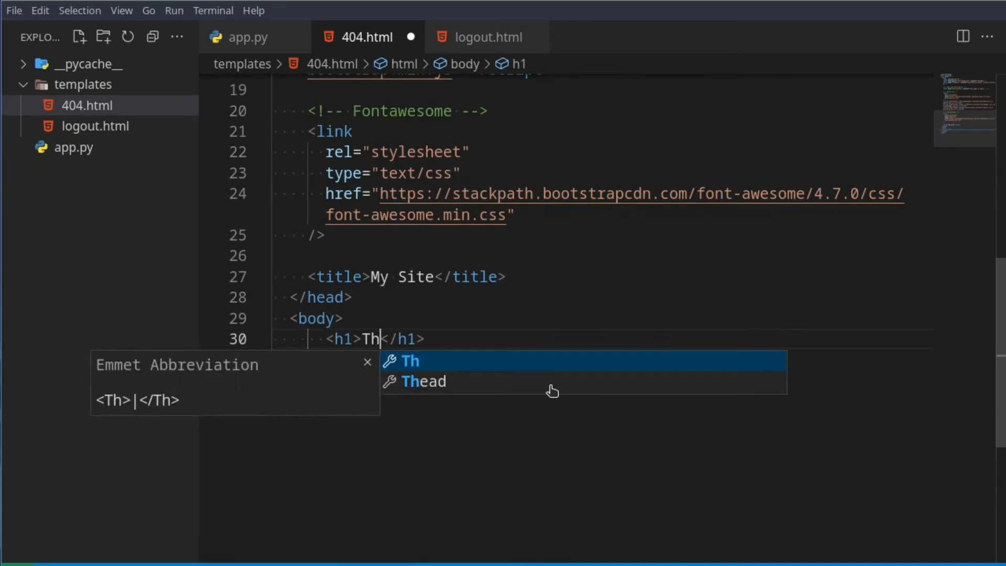
type("e page you wer")
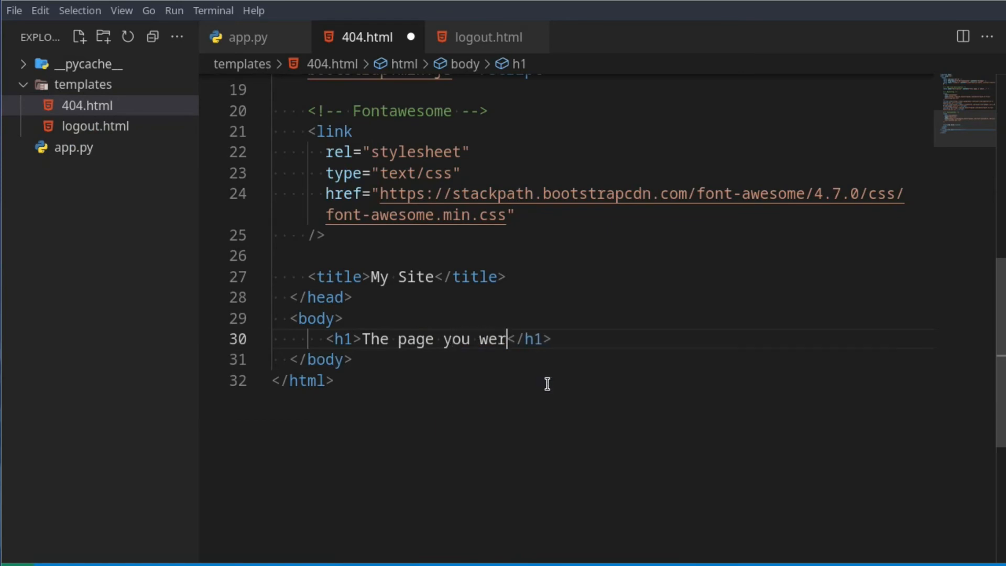
type("e looking for w")
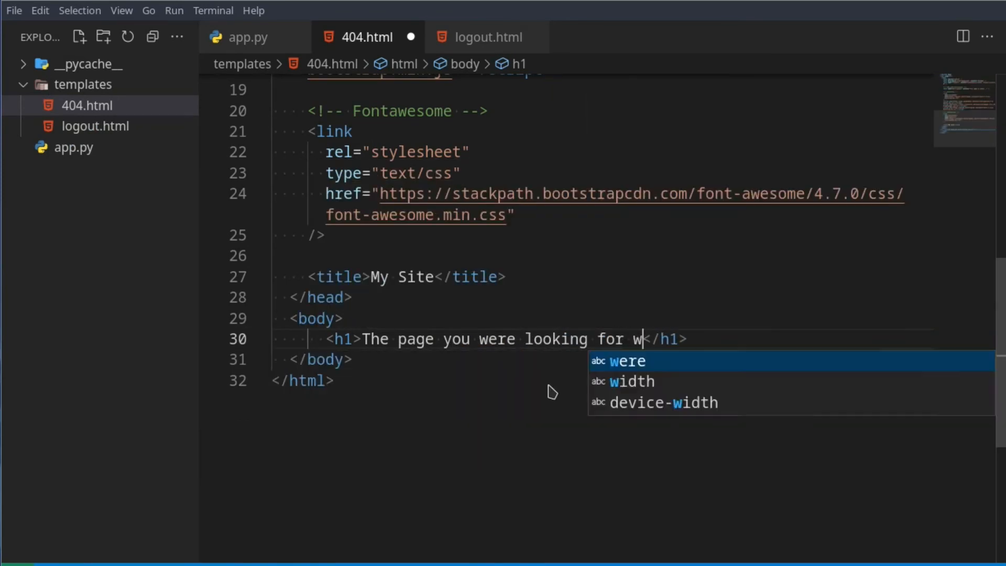
type("as not found")
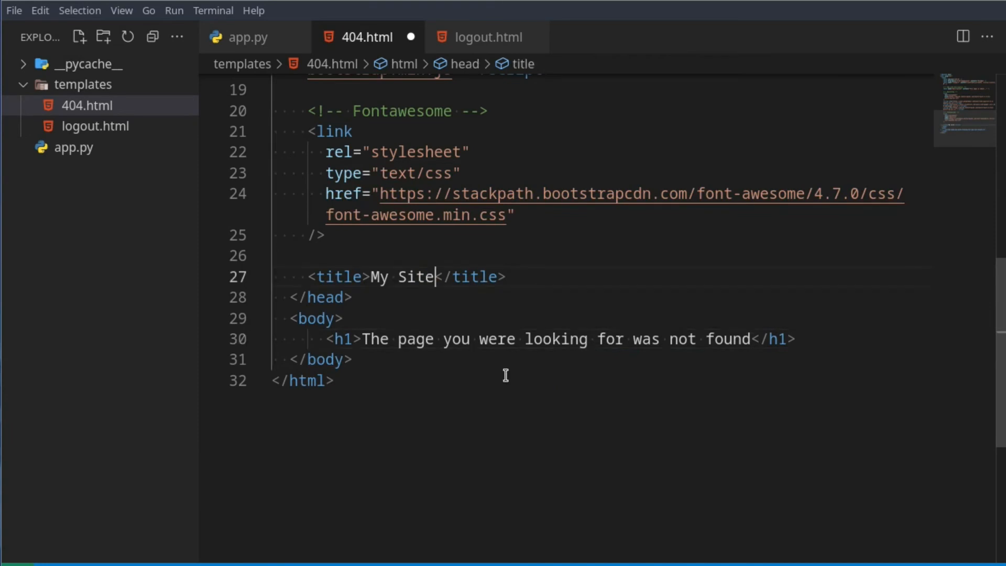
type("Not f")
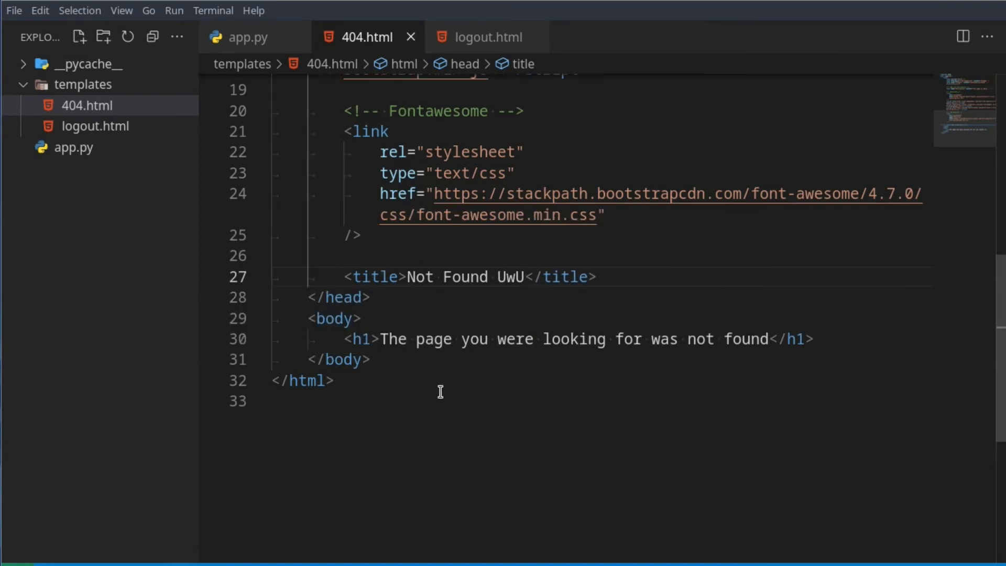
- In app.py's admin() route, insert abort(401) above the 'This will never execute' print
left_click(248, 37)
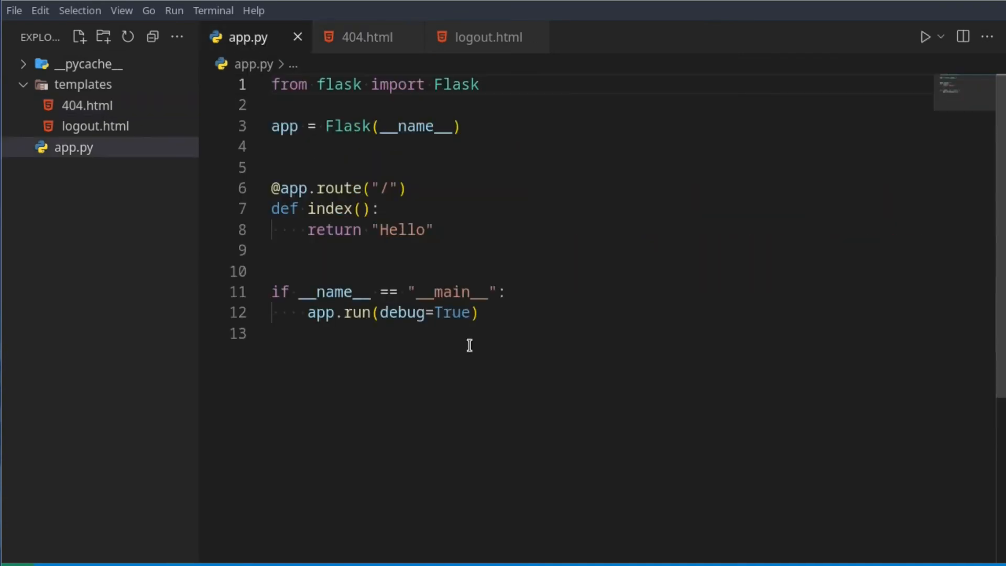
mouse_move(466, 468)
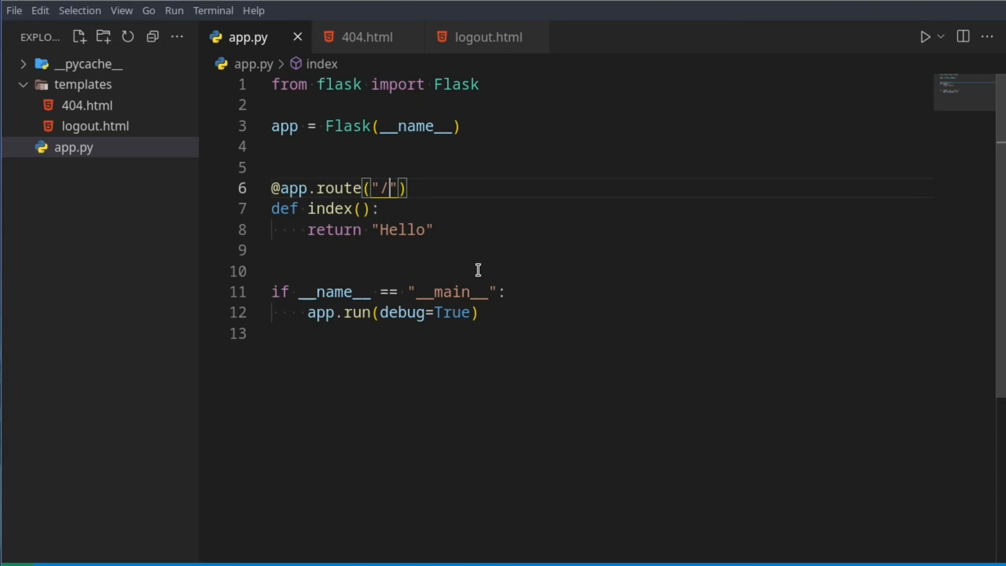
type("admin")
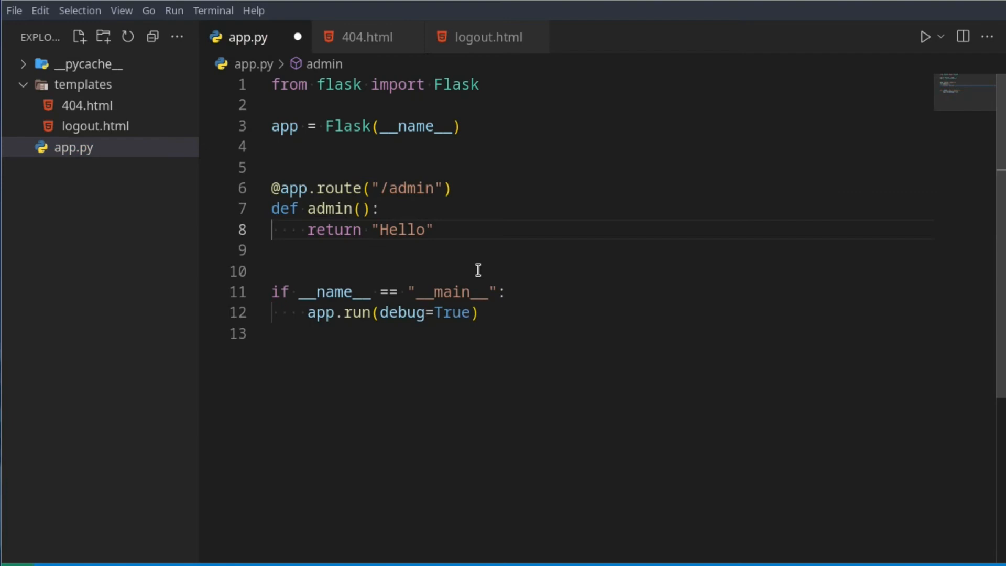
type("print(\"T\"")
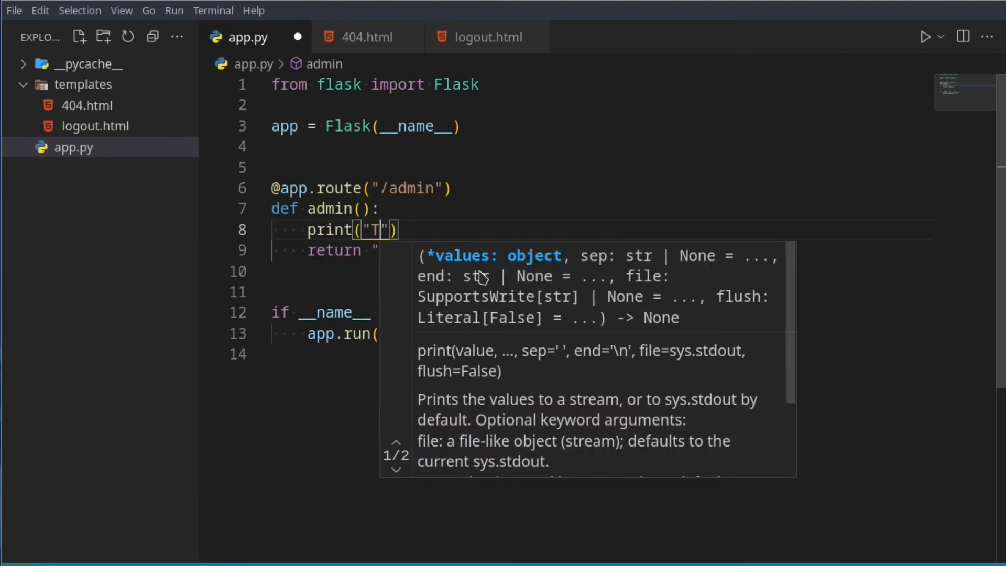
type("His will never execute")
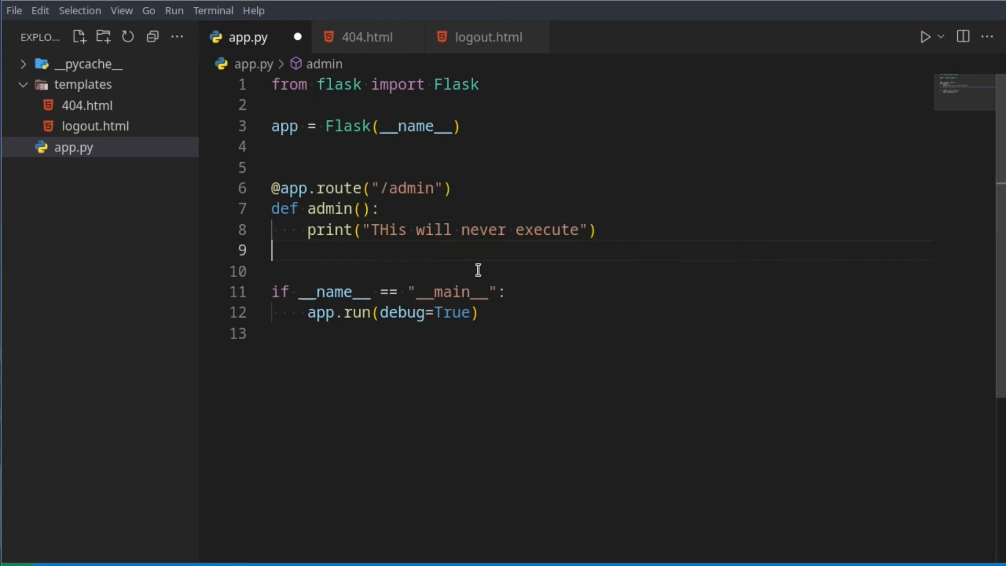
key("Enter")
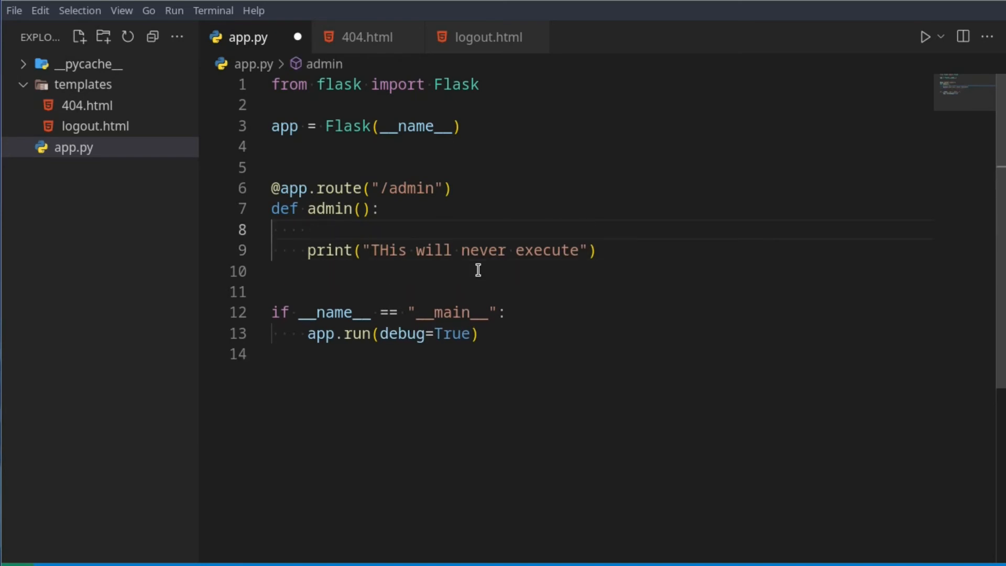
type("abort()")
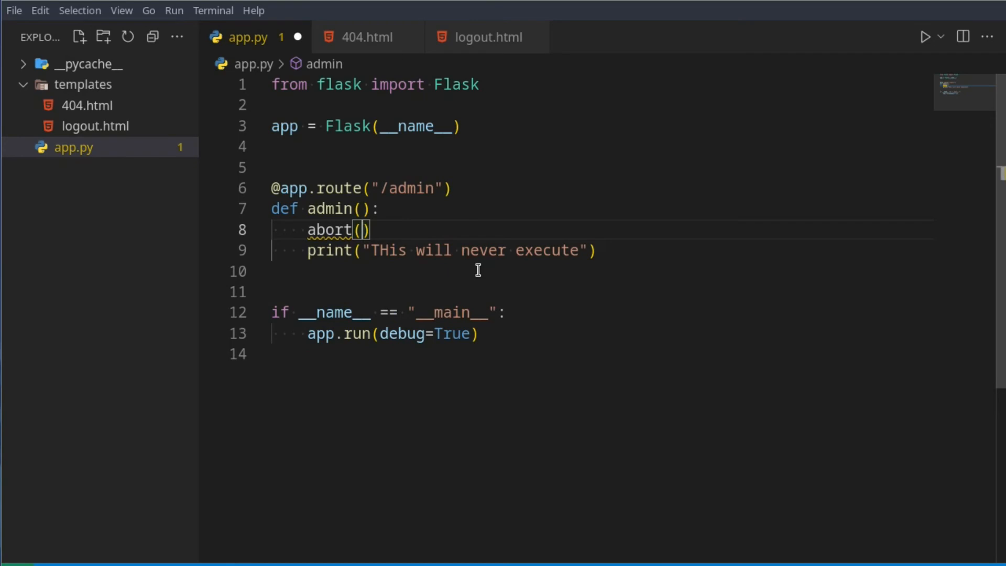
type("401")
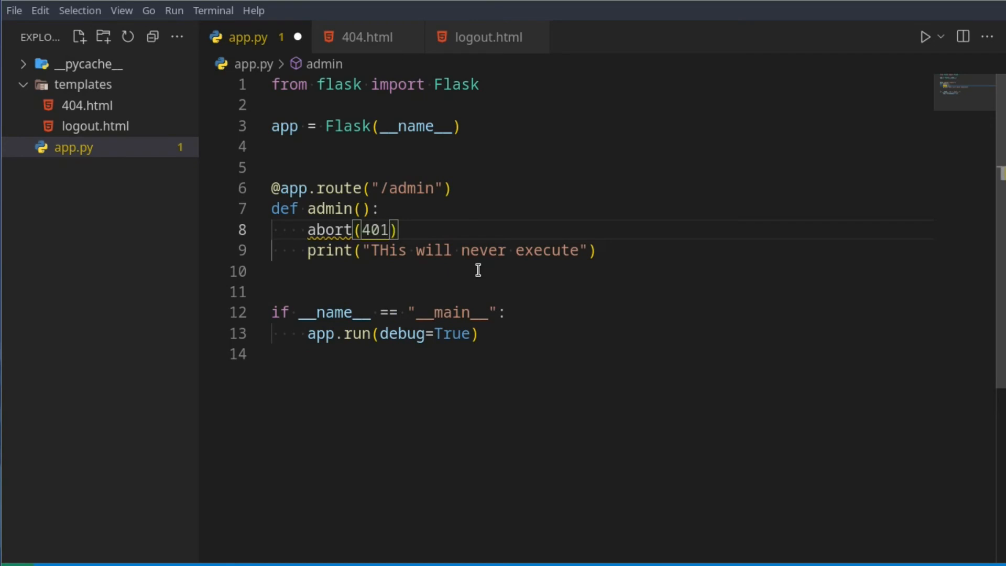
mouse_move(378, 188)
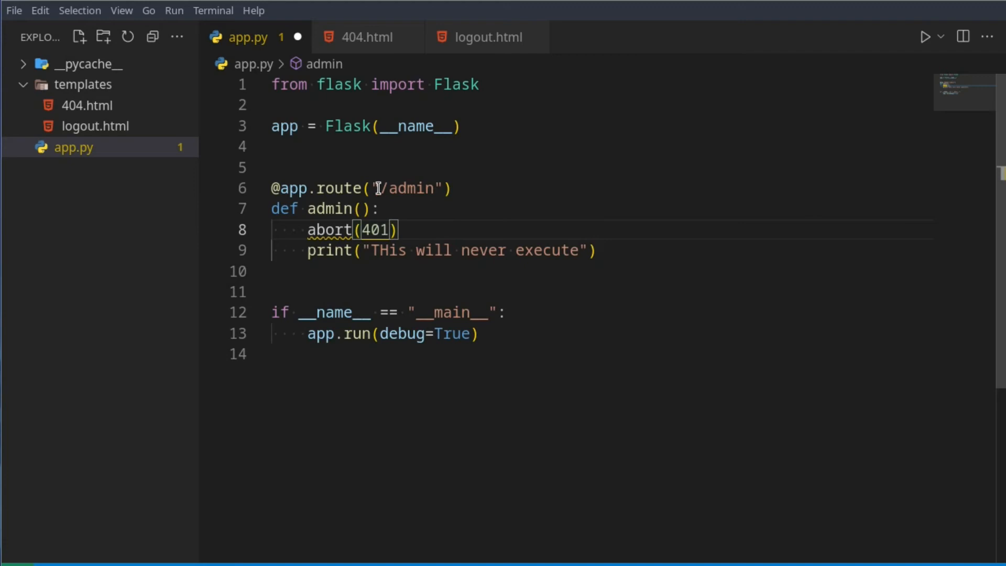
double_click(408, 188)
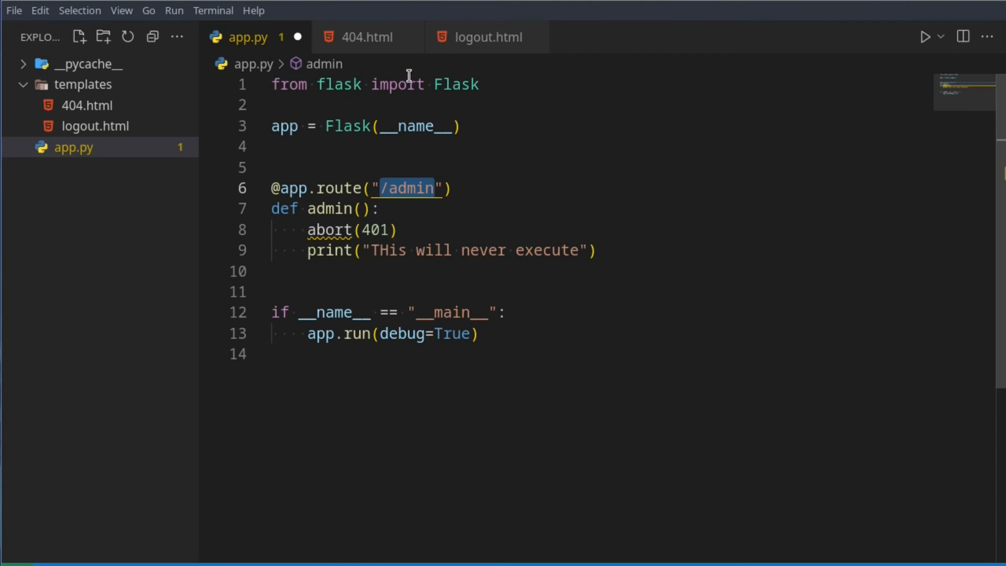
- Add 'from os import abort' beneath the Flask import in app.py
type("f")
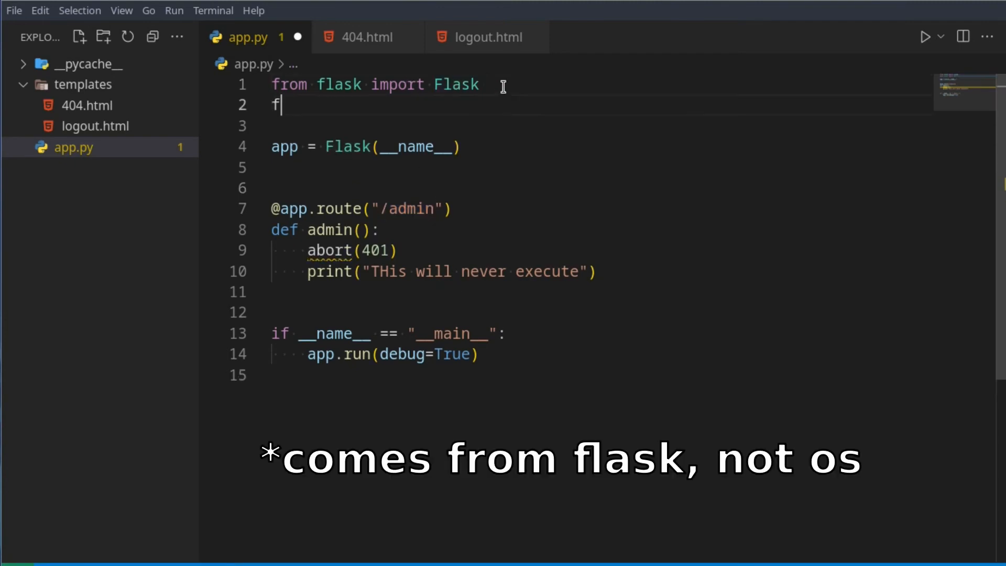
type("rom os import")
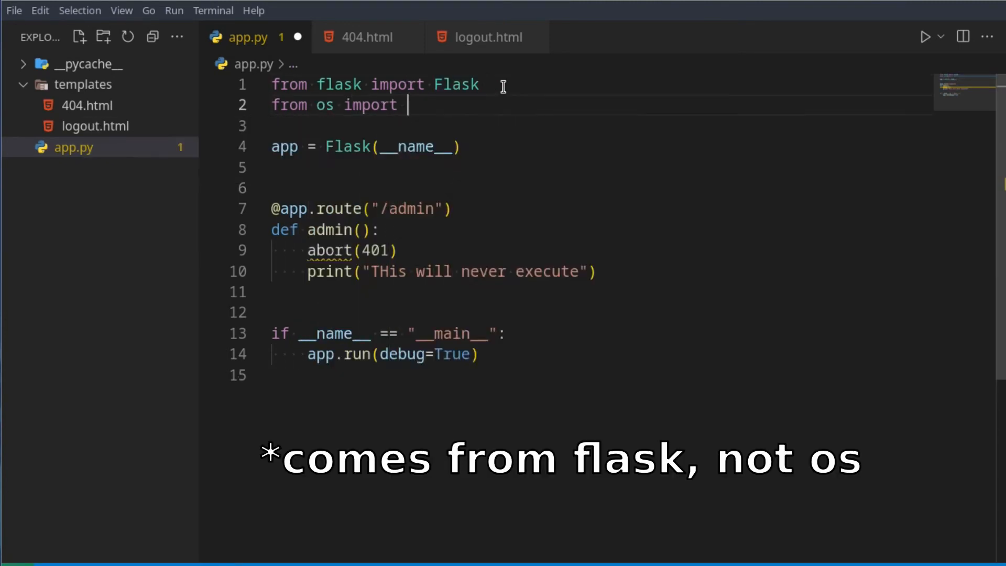
type("abort")
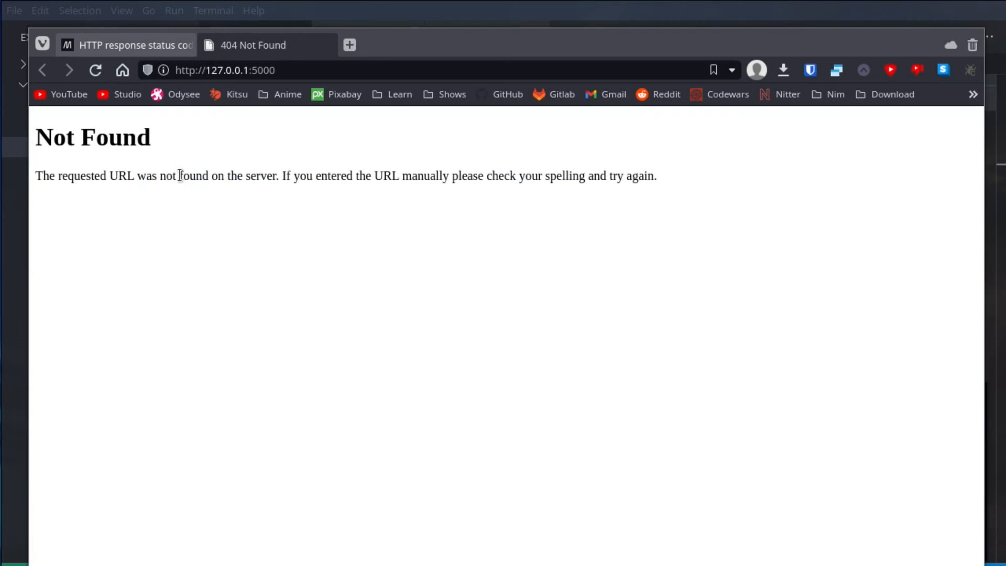
mouse_move(201, 143)
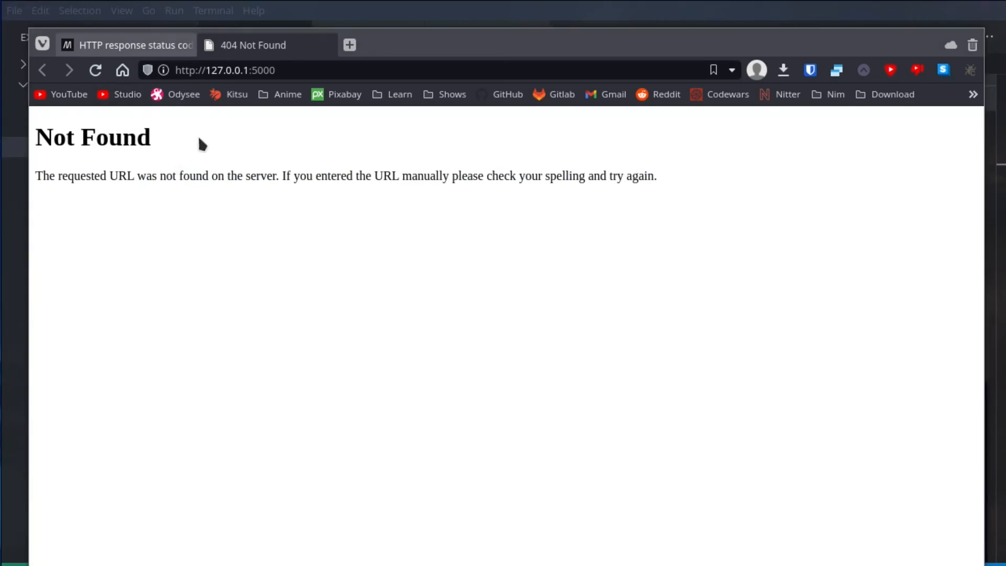
- View the 127.0.0.1:5000 tab showing the default Not Found page
left_click(225, 70)
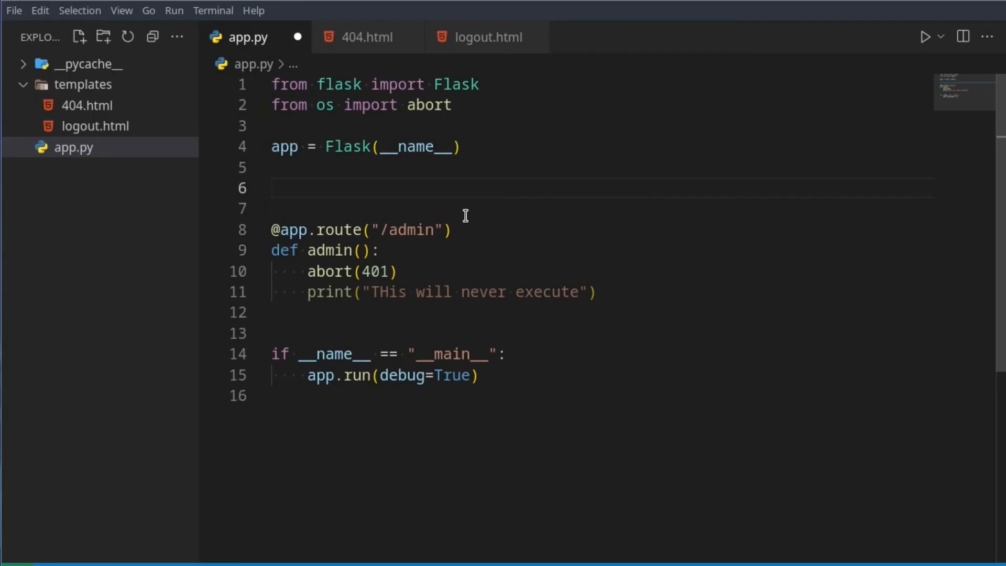
type("@ao")
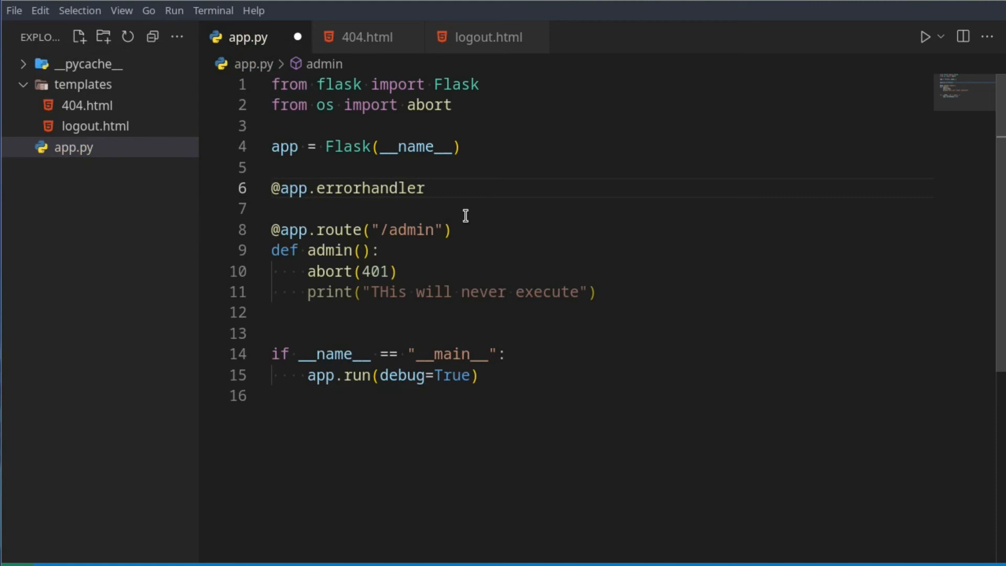
type("(404)")
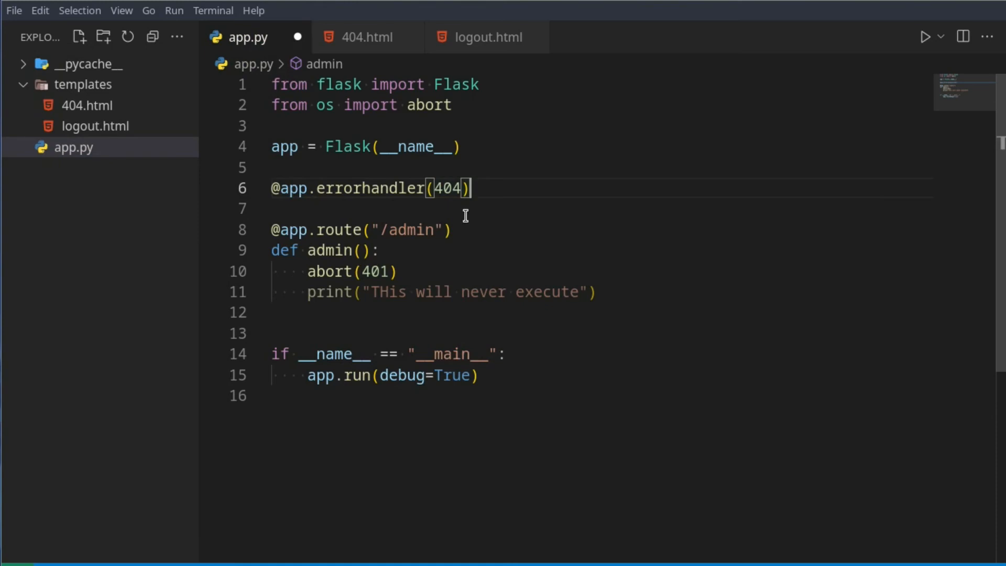
type("d")
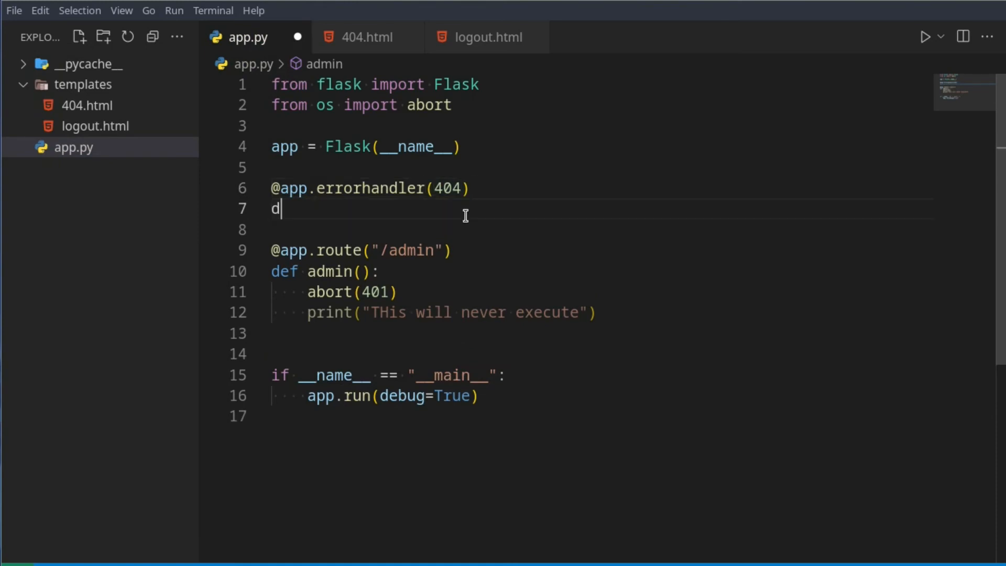
type("ef not_foun")
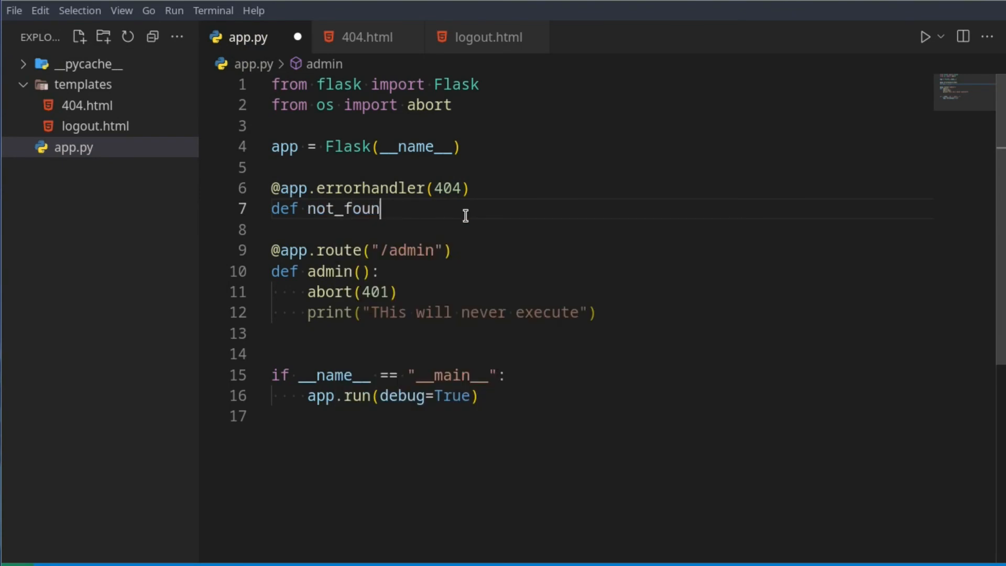
type("d_error()")
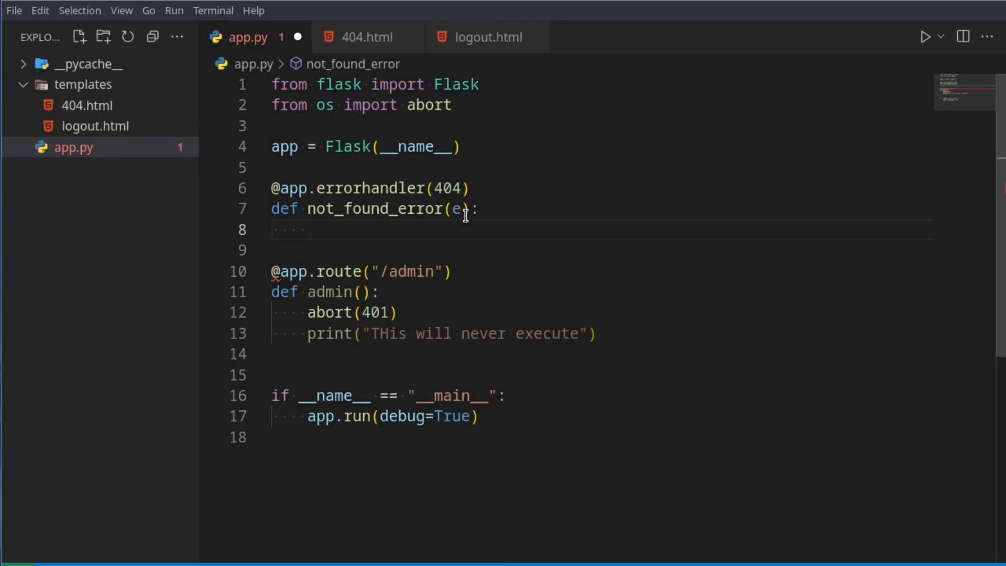
- Make not_found_error print the error and return render_template("404.html"), 404
type("print(e")
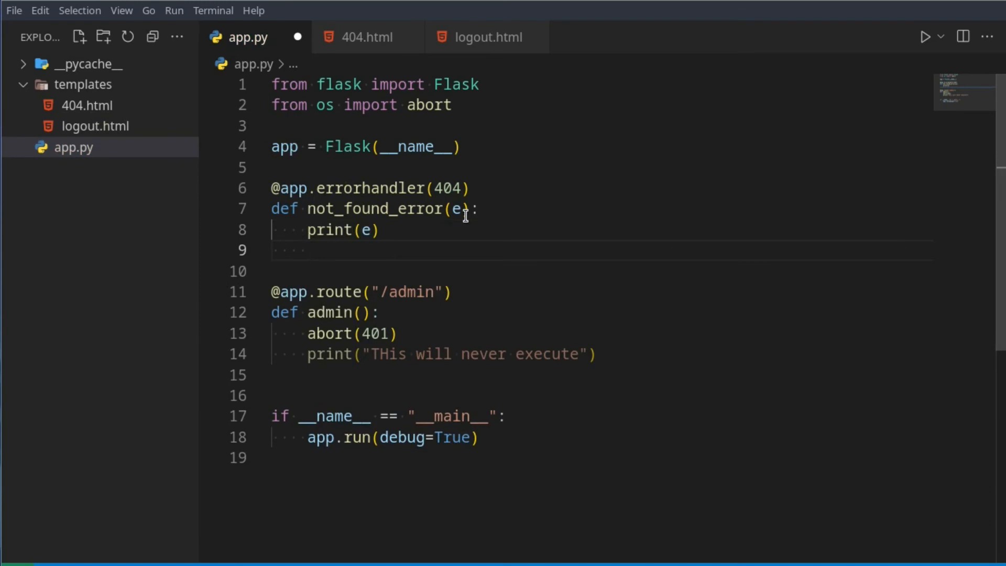
type("return rende")
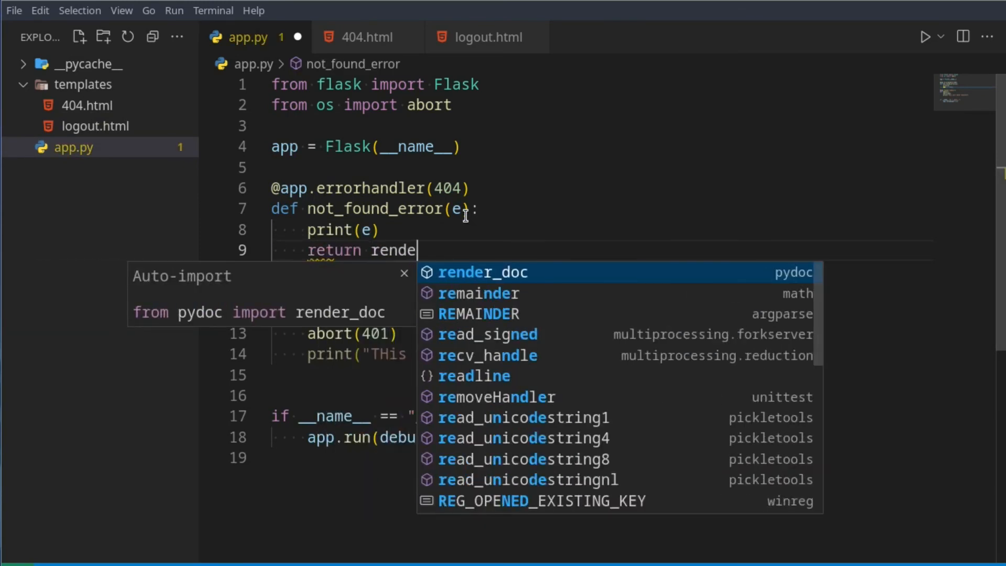
type("_templa")
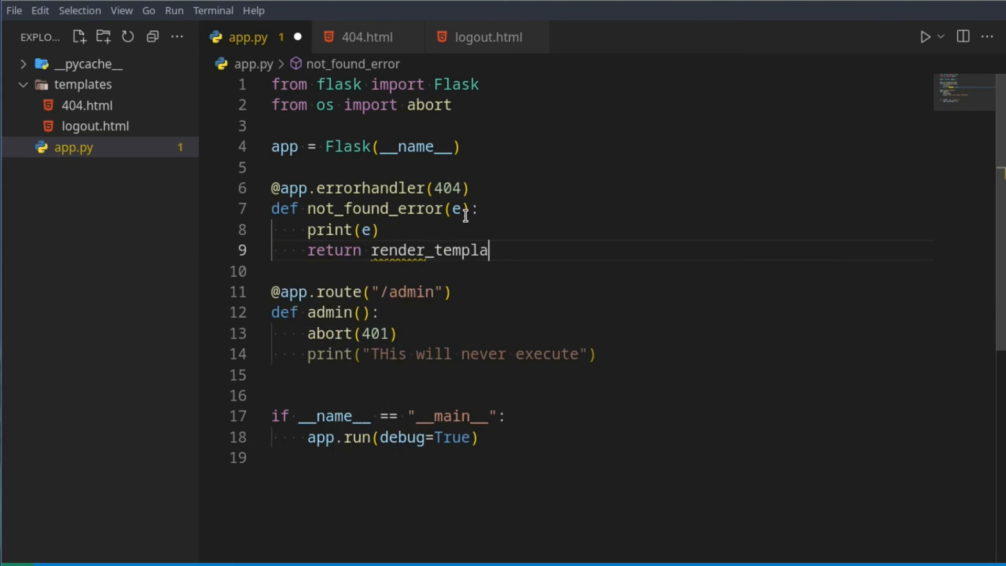
type("te(\"404.htm\")")
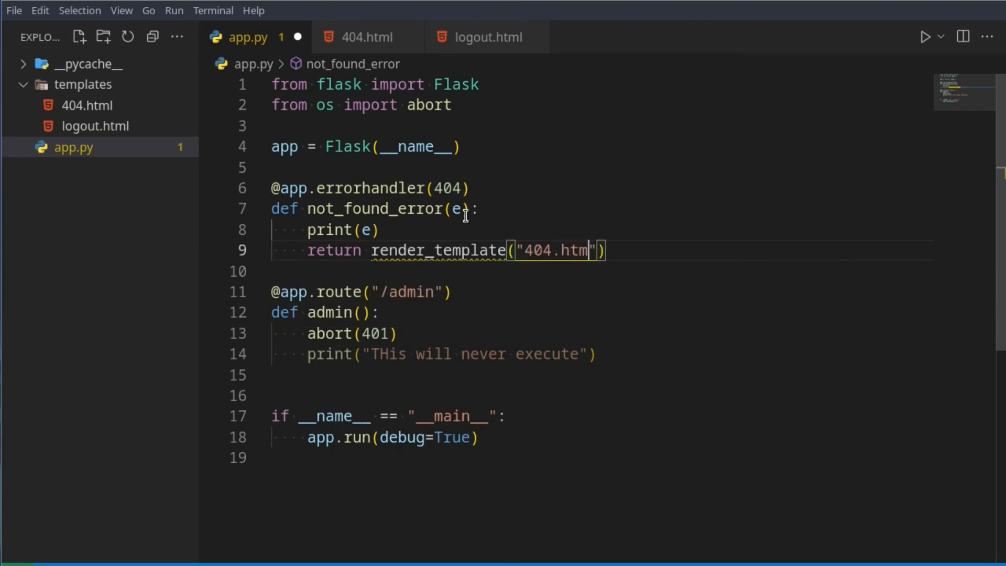
type("l")
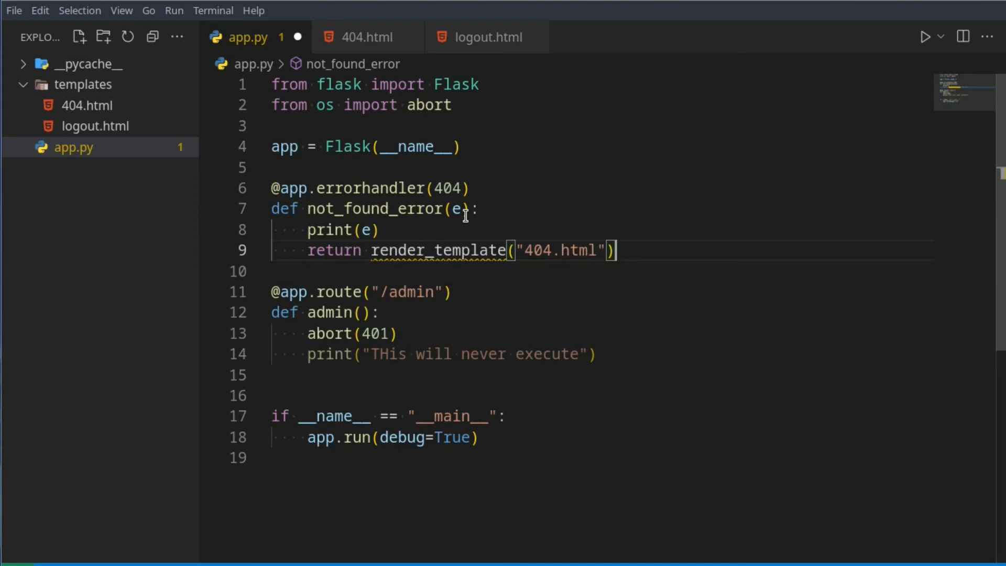
type(",")
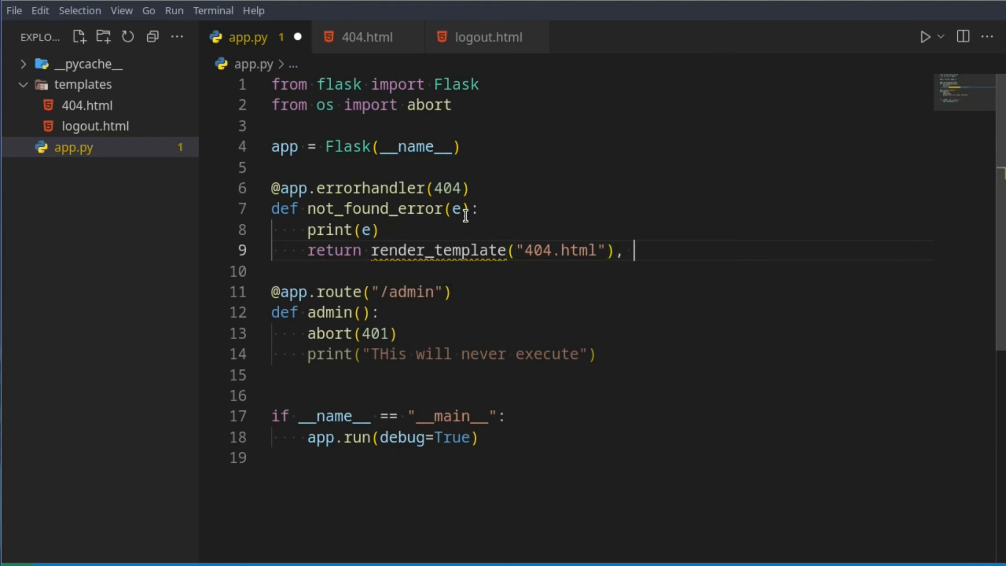
type("404")
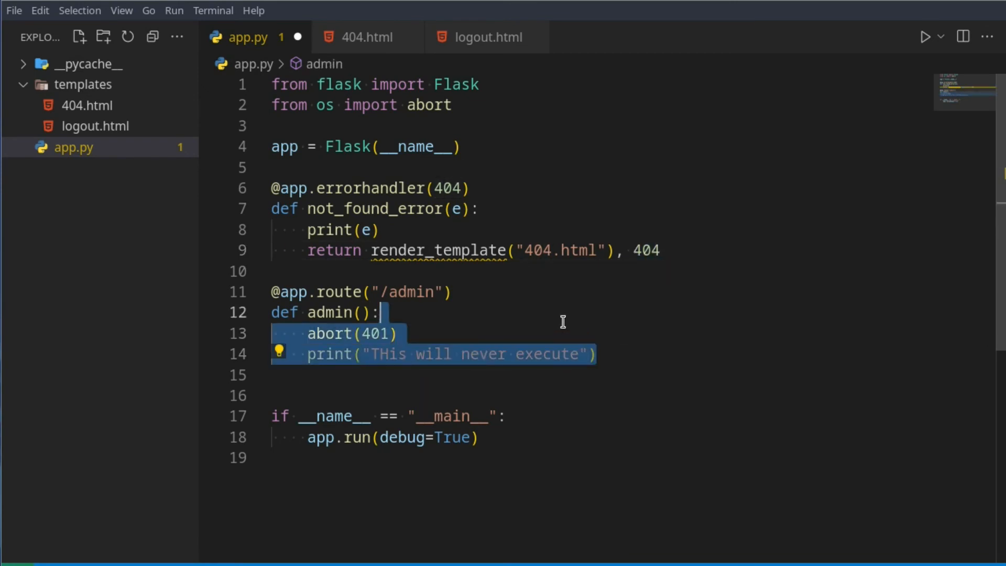
- Make admin() return "", 401 and add render_template to the flask import
type("return \"\",")
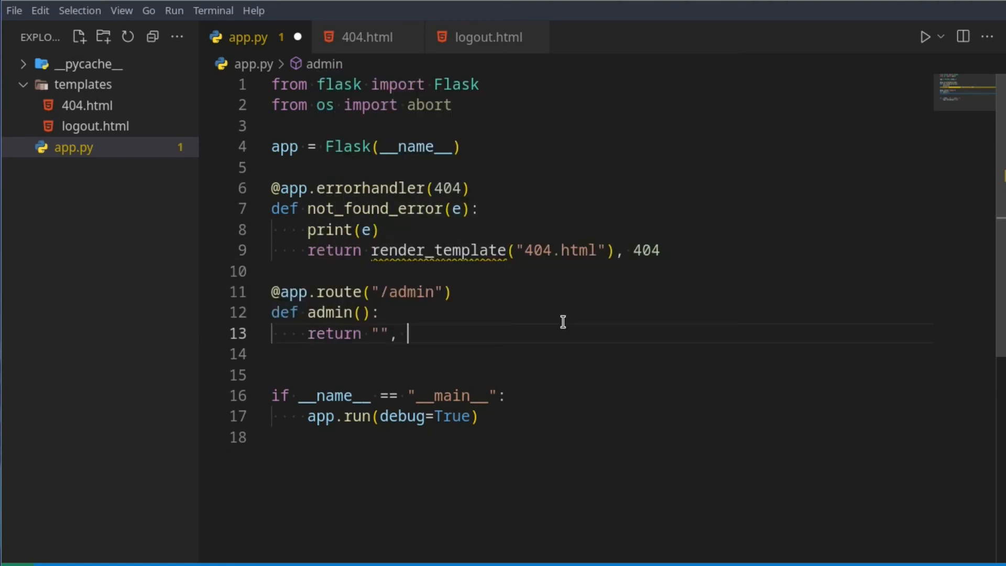
type("401")
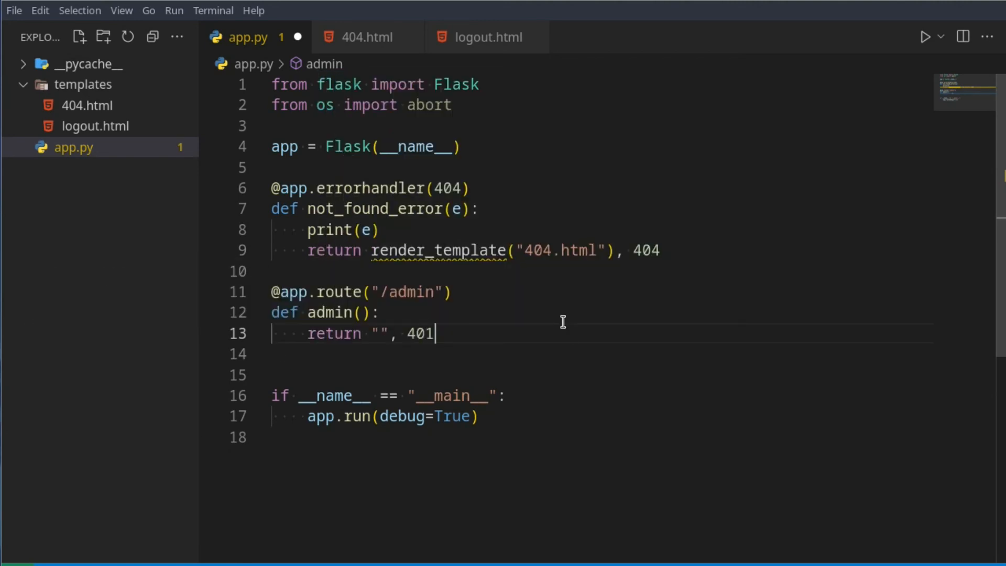
left_click(380, 312)
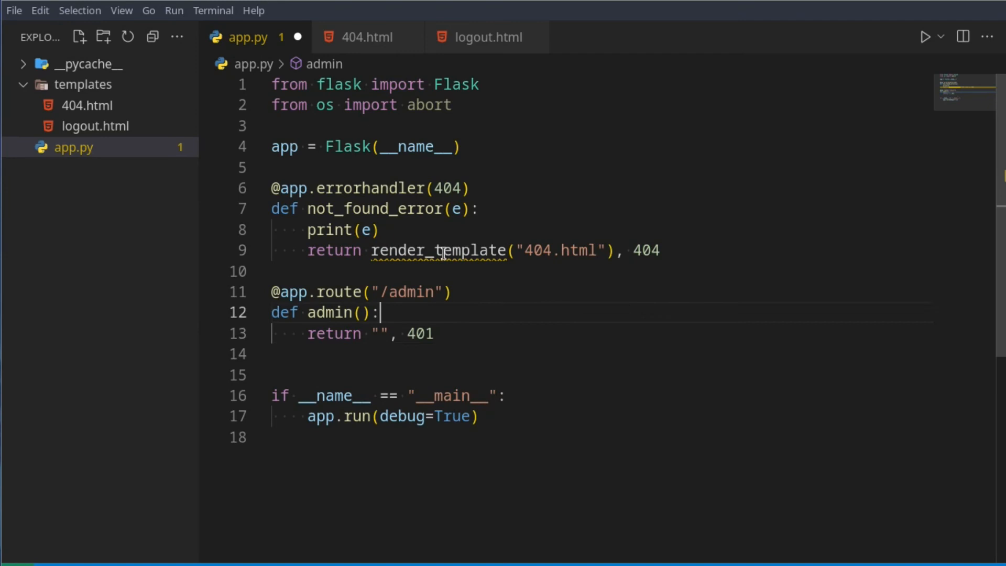
type(",")
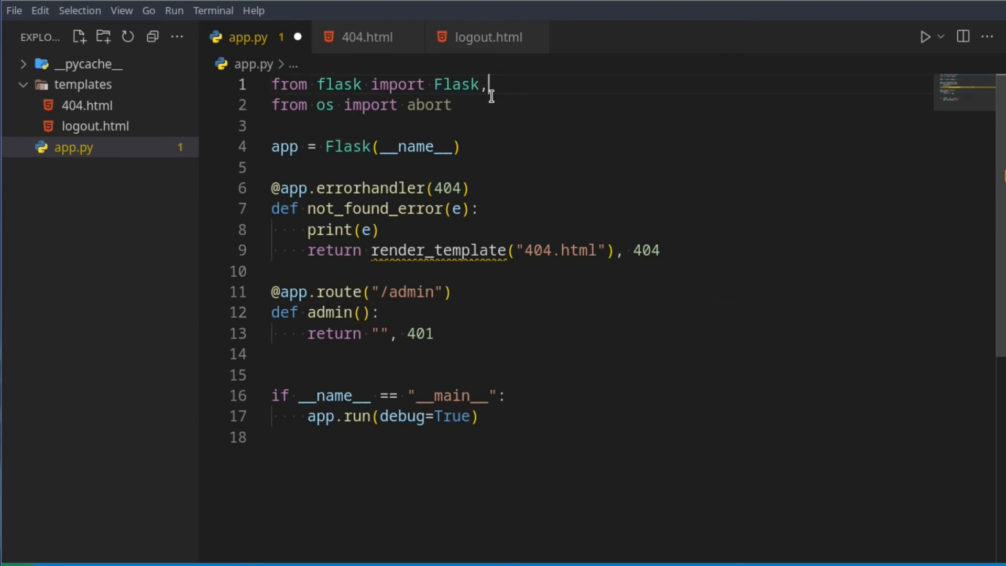
type("render_template")
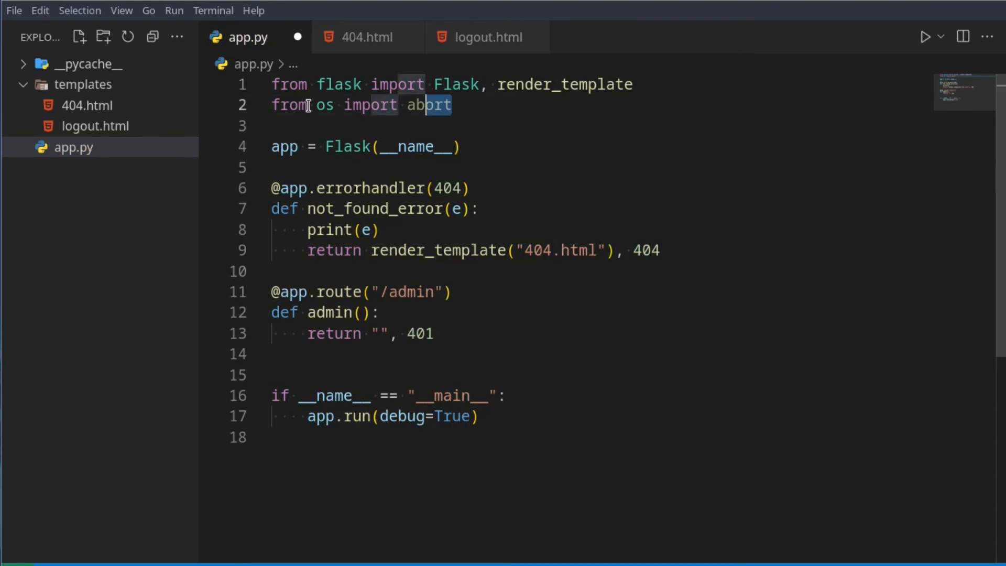
- Swap the os abort import for abort from flask and call abort(401) in admin()
key("Delete")
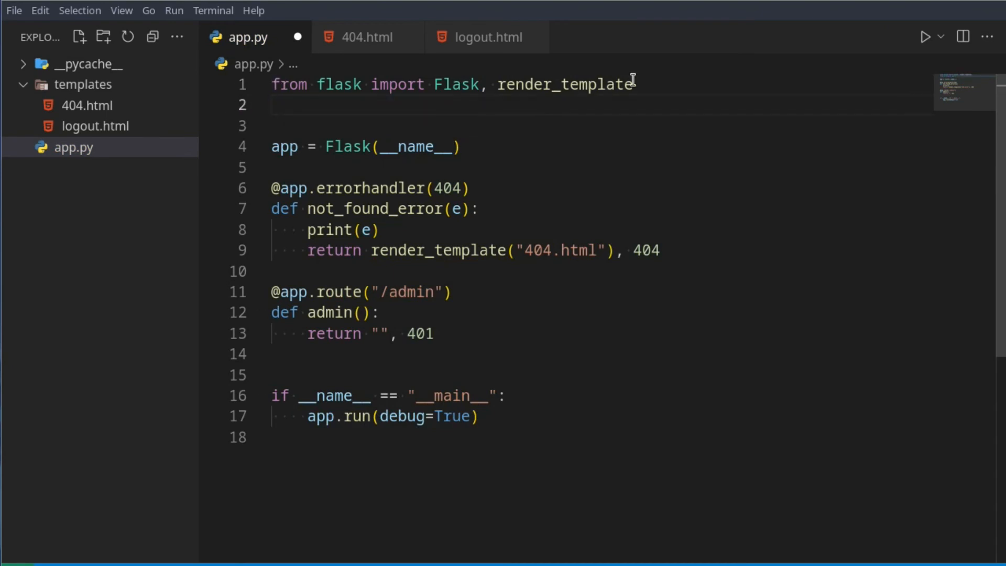
type(", abort")
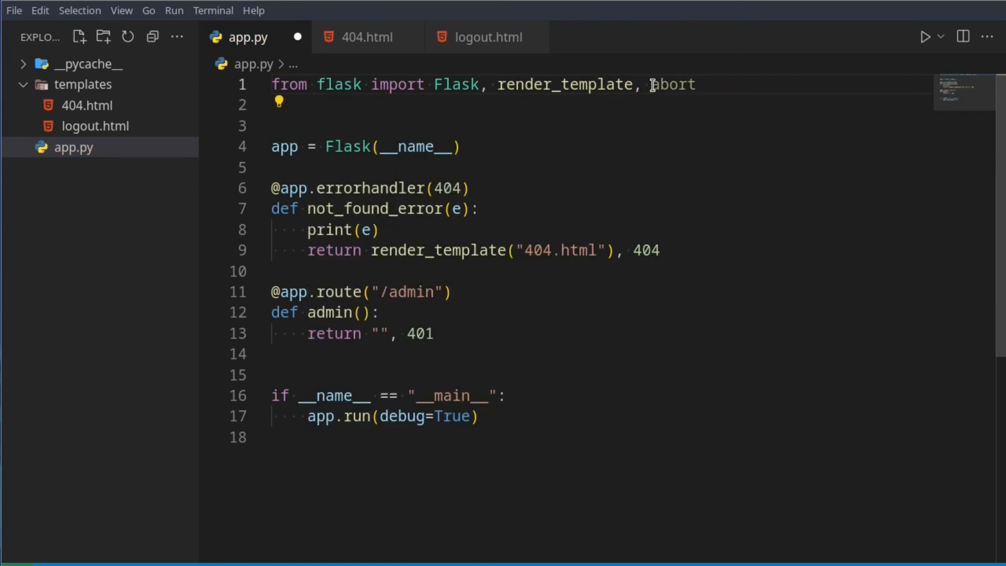
double_click(672, 84)
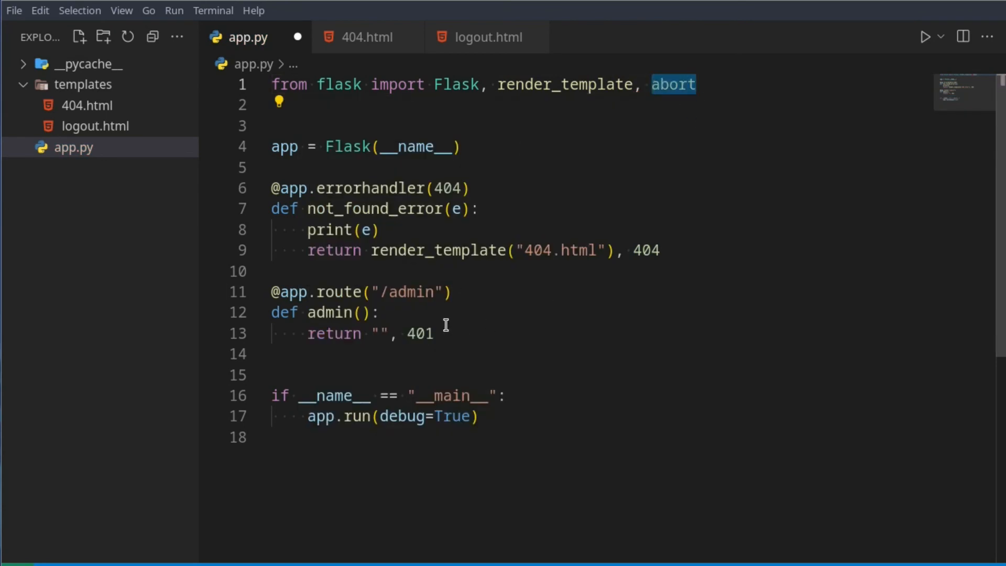
type("abort")
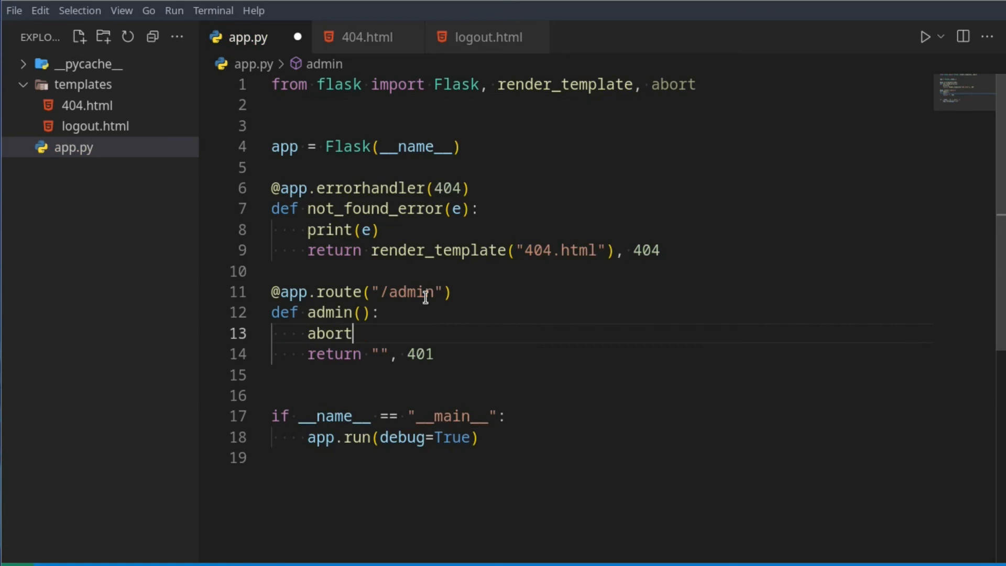
type("()")
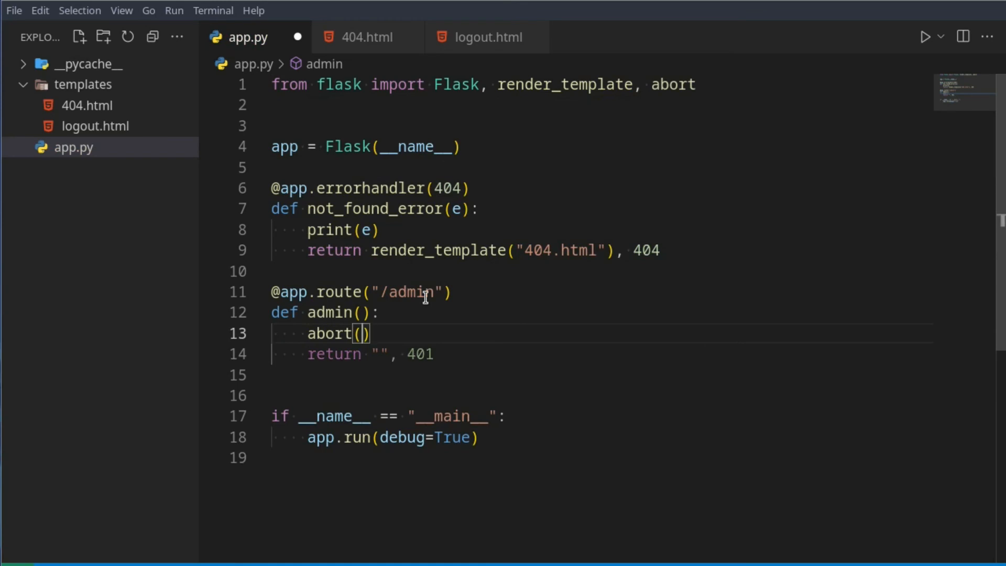
type("401")
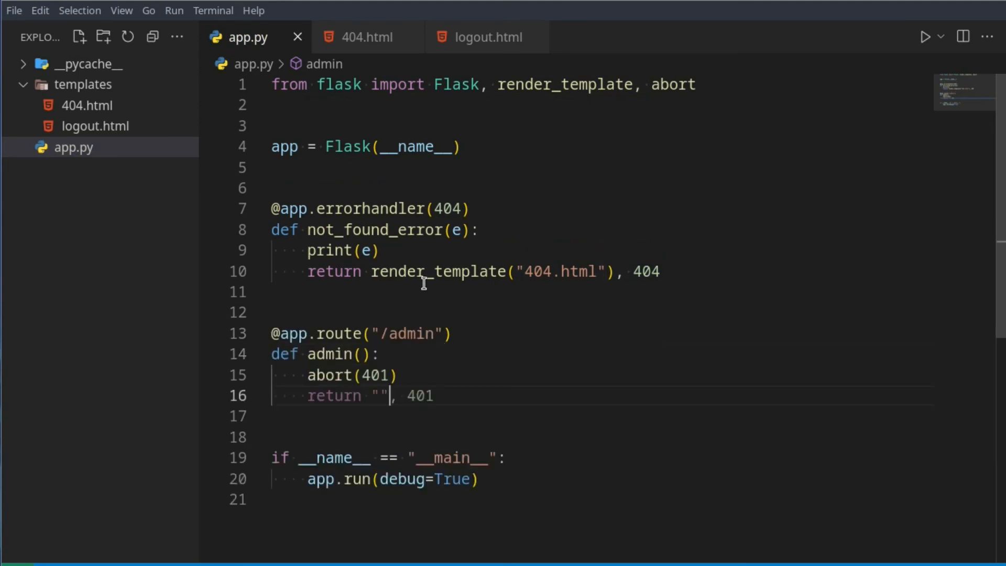
double_click(442, 271)
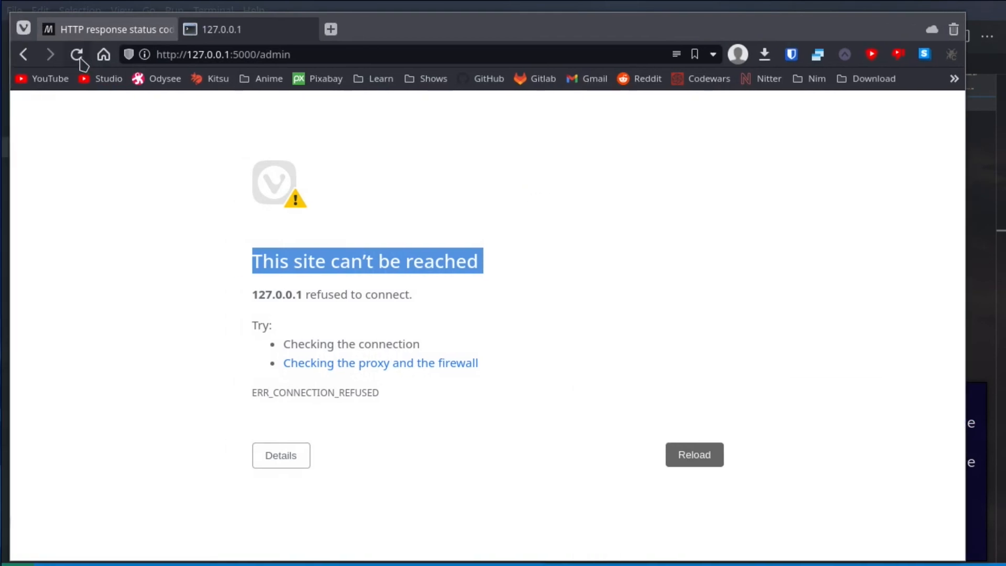
- Reload /admin to see 401 Unauthorized, then change the URL path to /bang
left_click(75, 54)
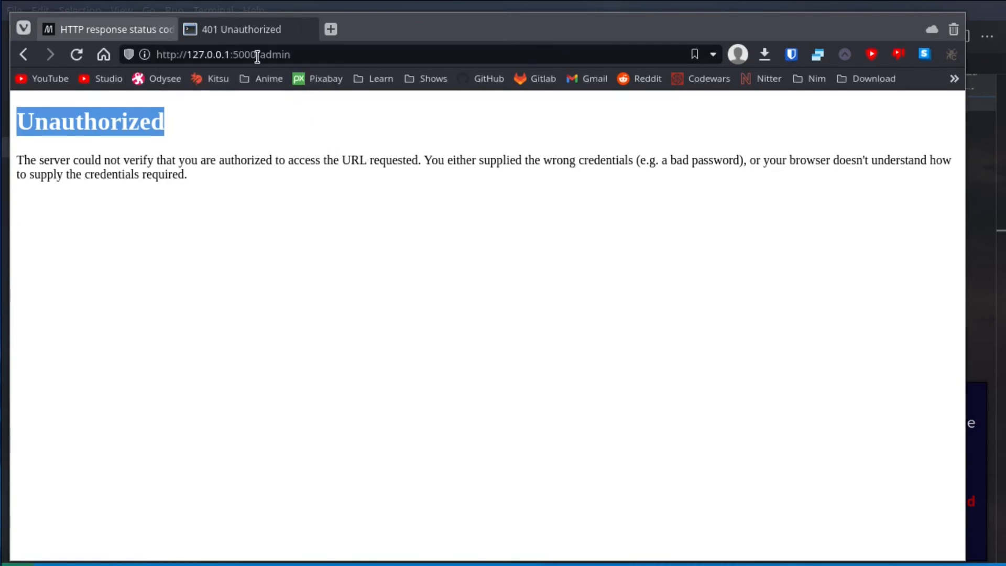
double_click(275, 54)
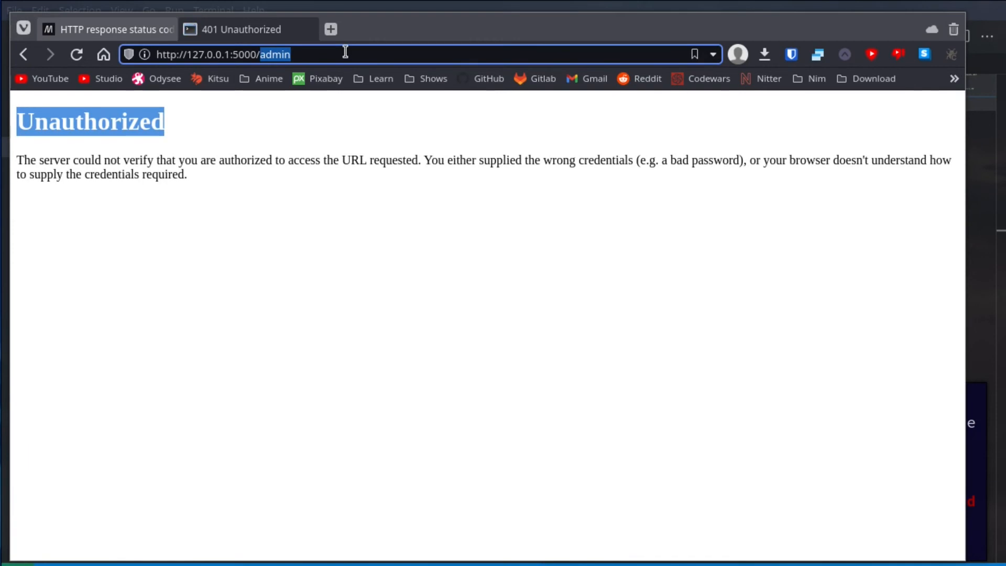
type("bang")
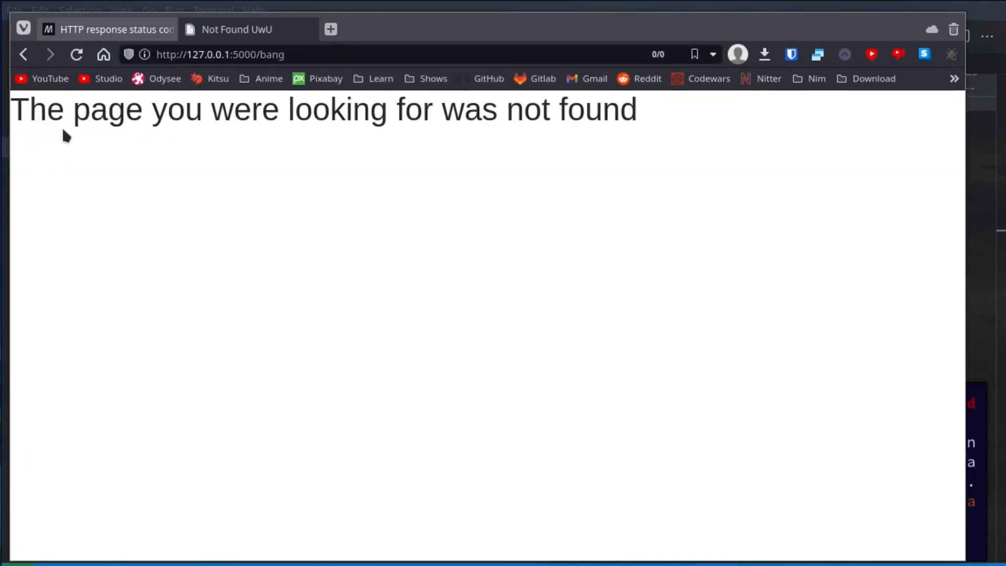
- Highlight the custom 'Not Found UwU' message at /bang, then begin typing the /admin address
left_click_drag(67, 109, 635, 109)
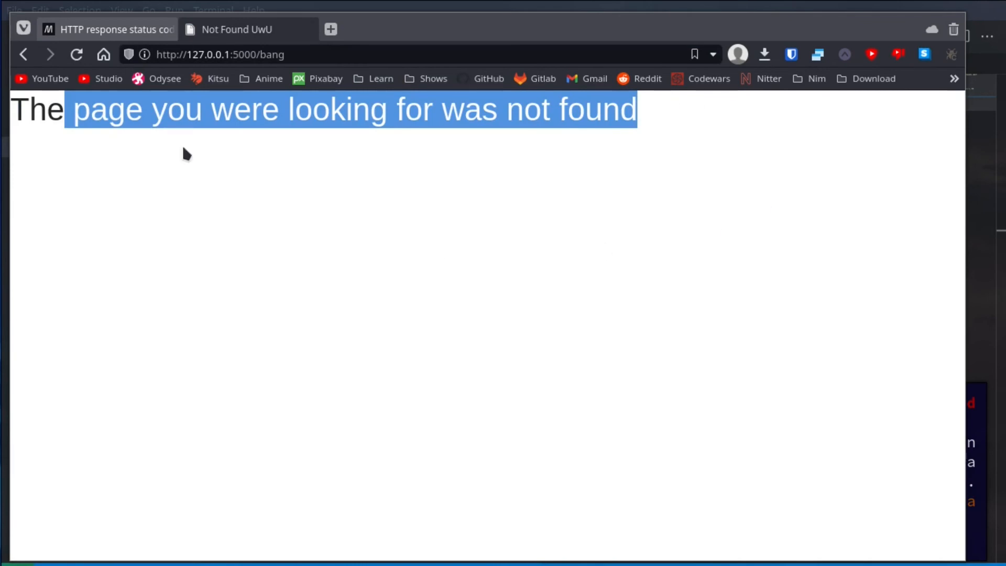
left_click(276, 147)
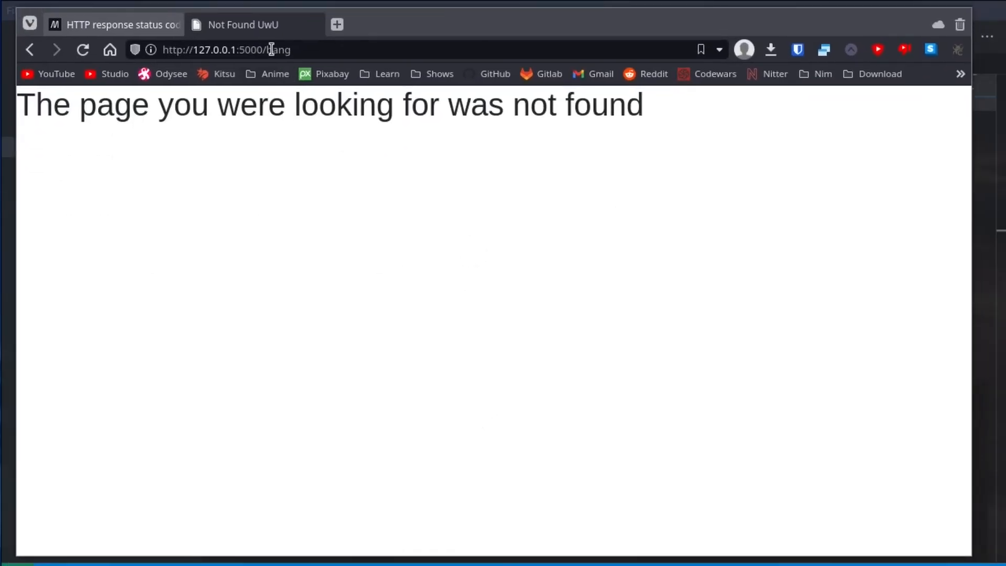
type("a")
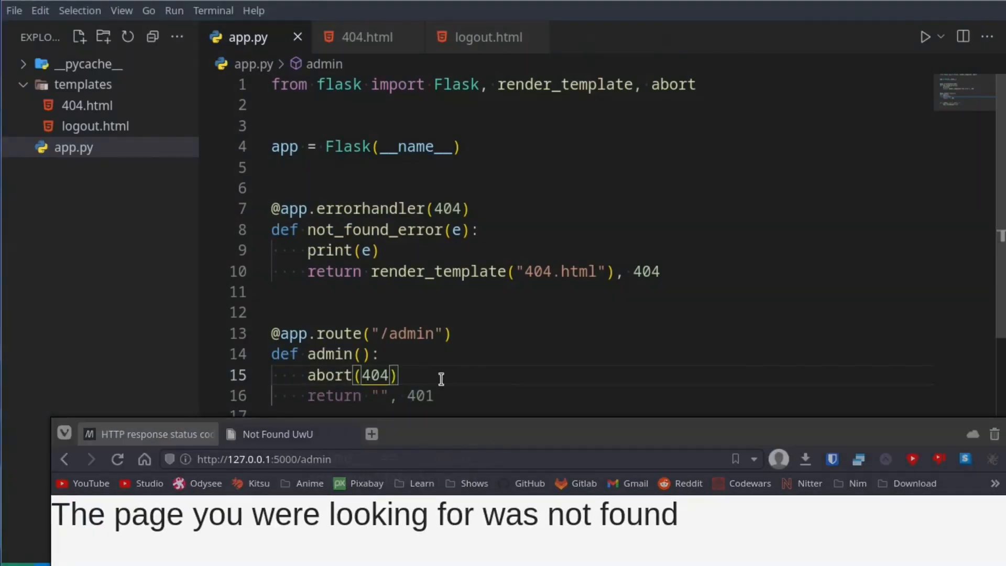
- Set the admin route's abort code to 403 and point to the 404 errorhandler
type("403")
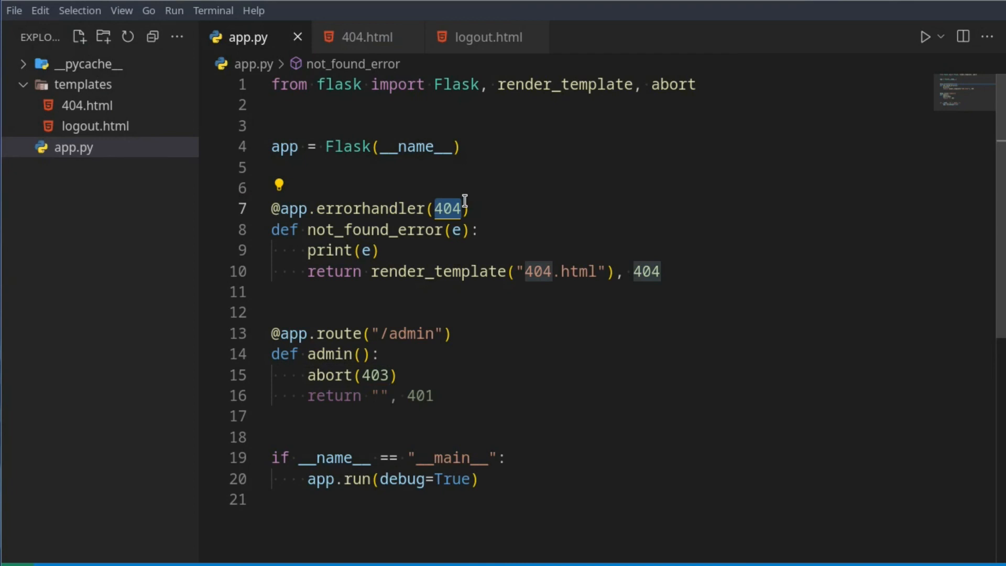
left_click(456, 208)
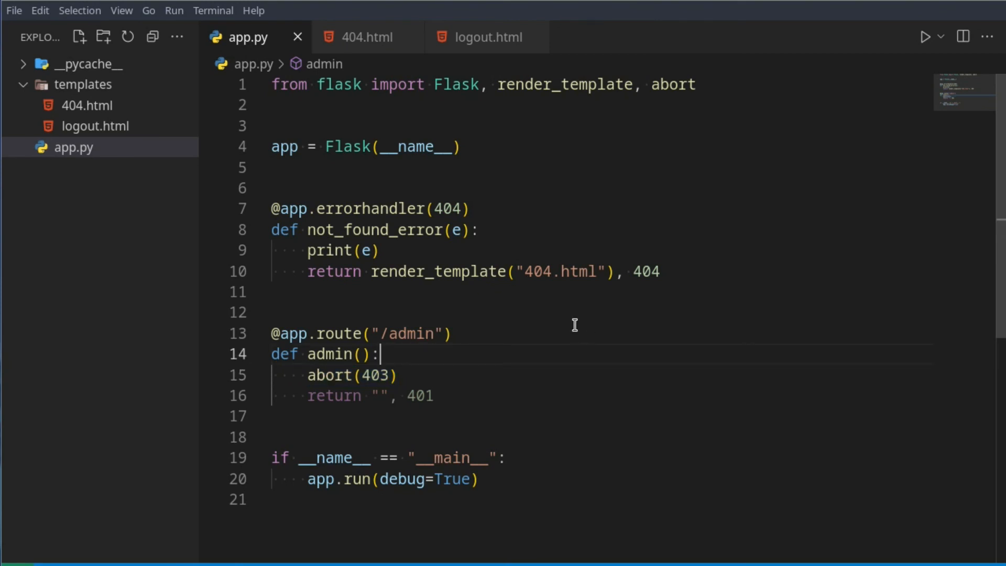
type("try:")
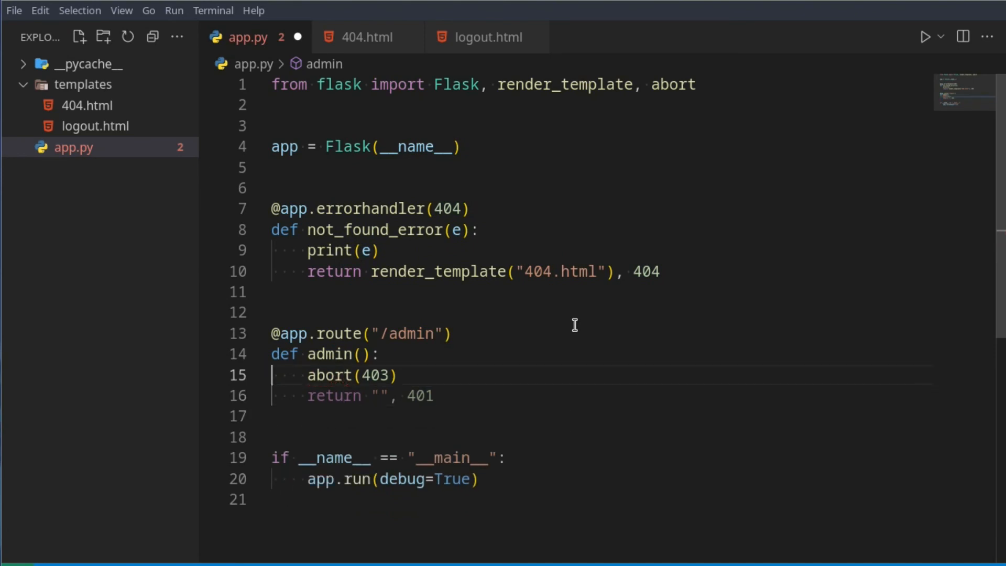
key("ctrl+s")
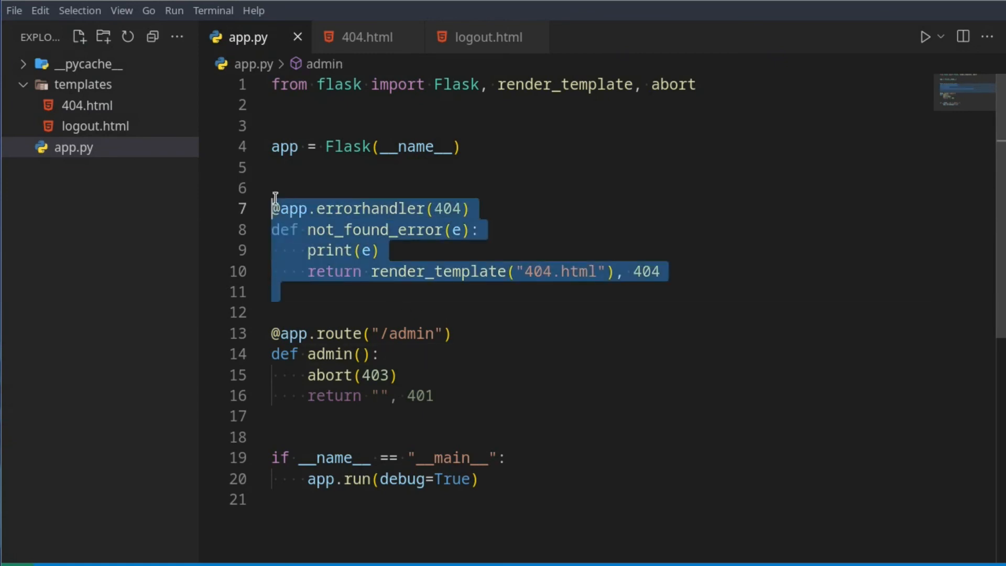
left_click(366, 251)
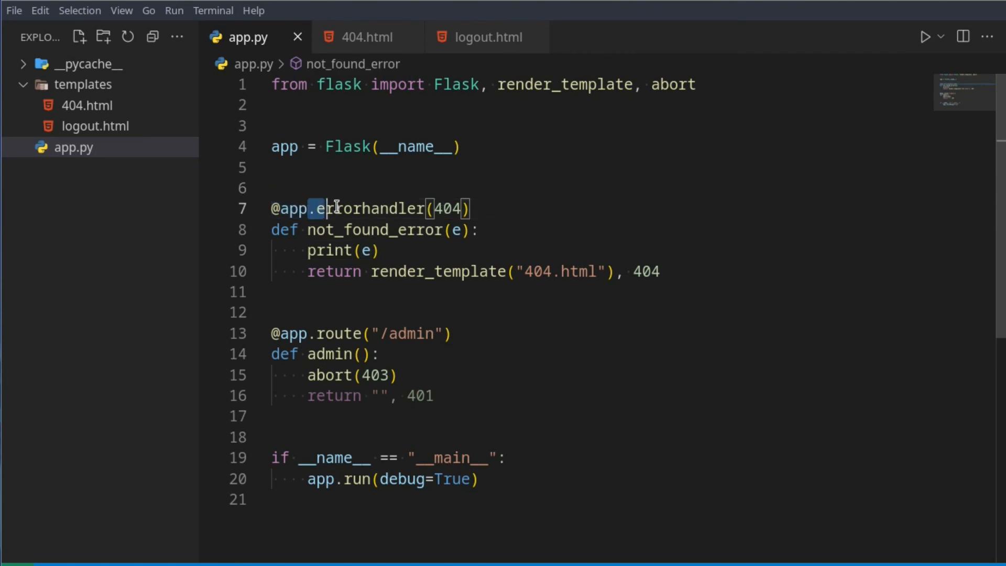
double_click(369, 208)
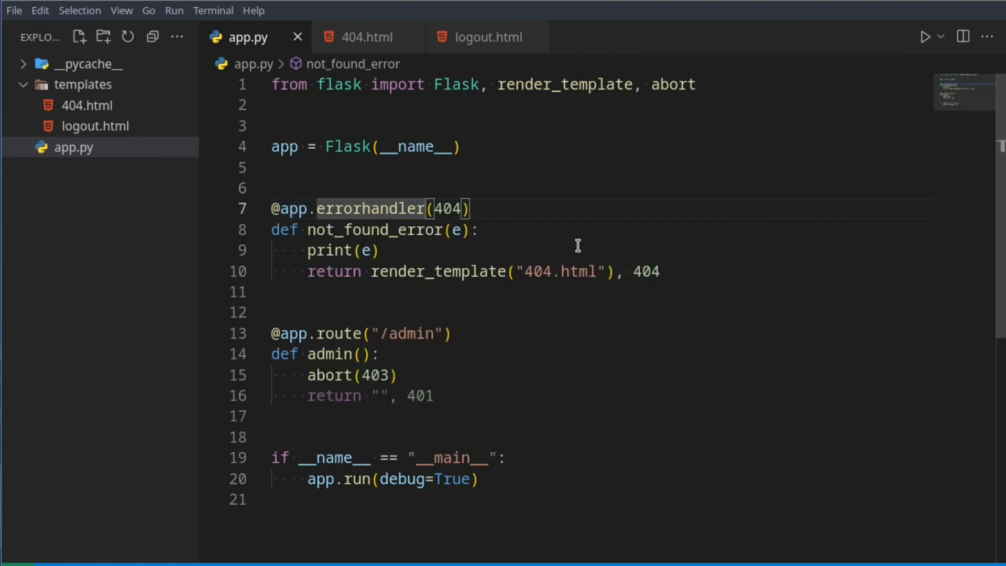